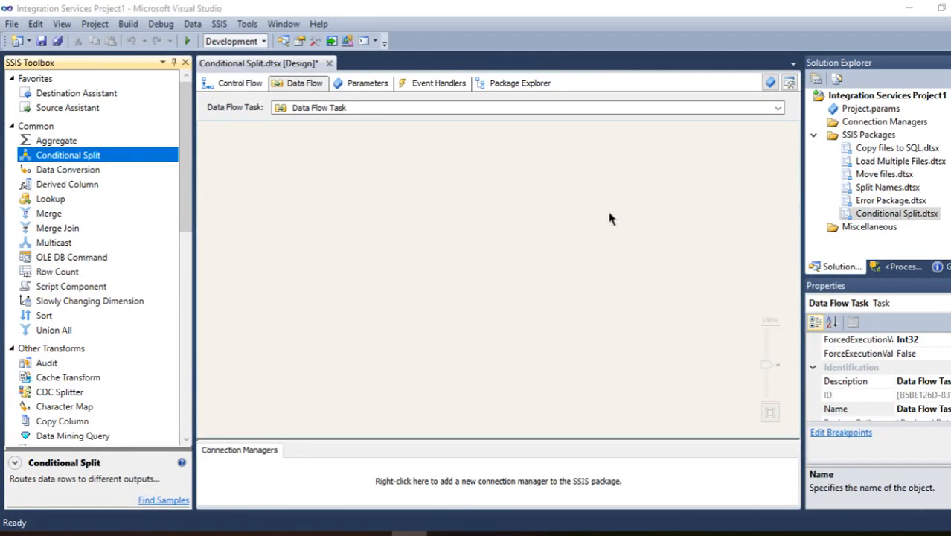
{"action": "mouse_move", "coordinate": [279, 199]}
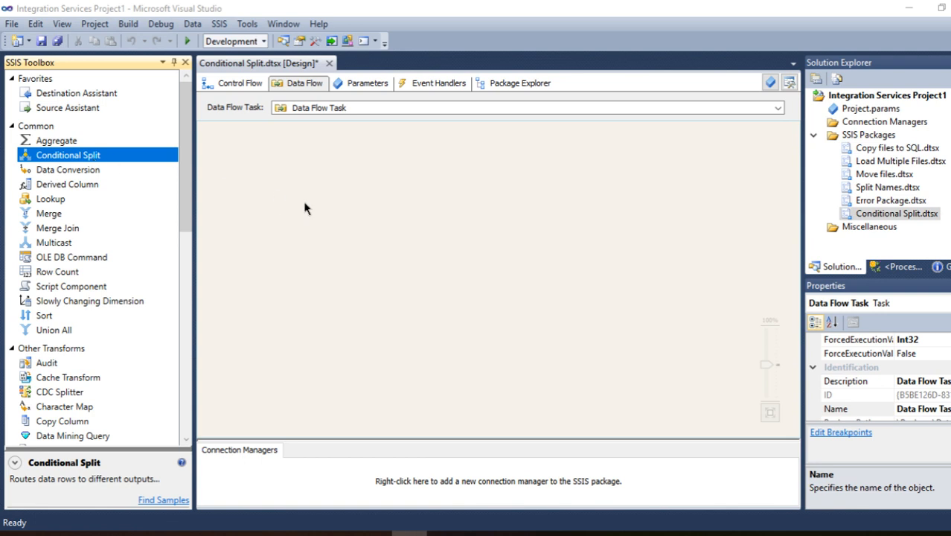
{"action": "mouse_move", "coordinate": [408, 210]}
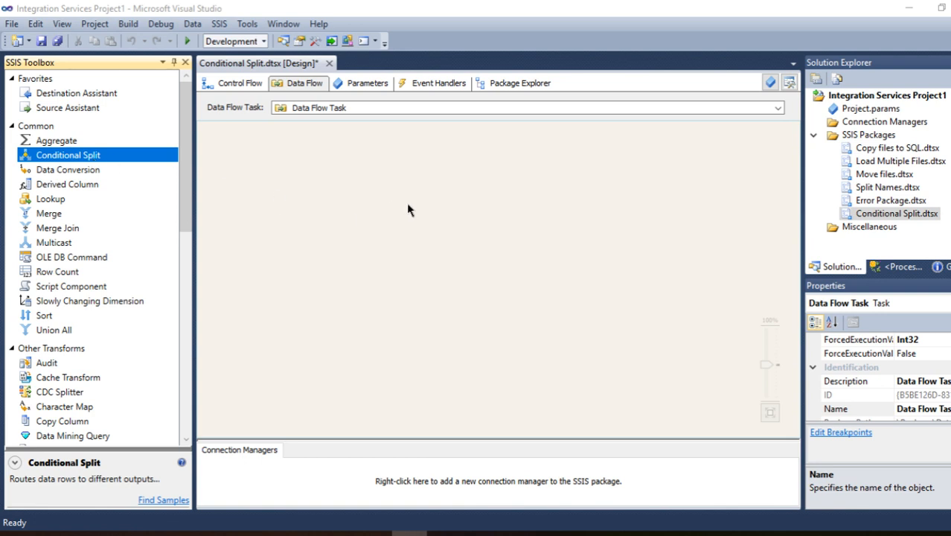
{"action": "mouse_move", "coordinate": [457, 206]}
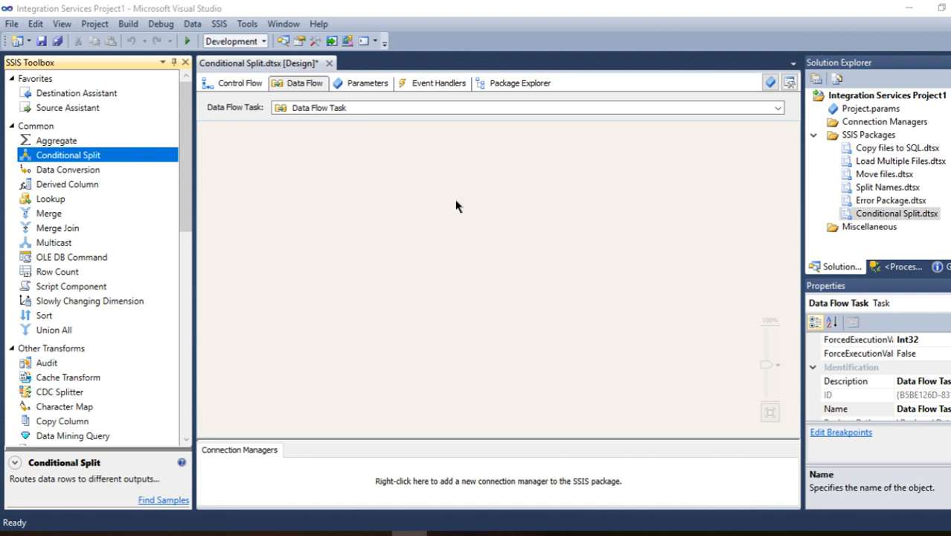
{"action": "mouse_move", "coordinate": [456, 231]}
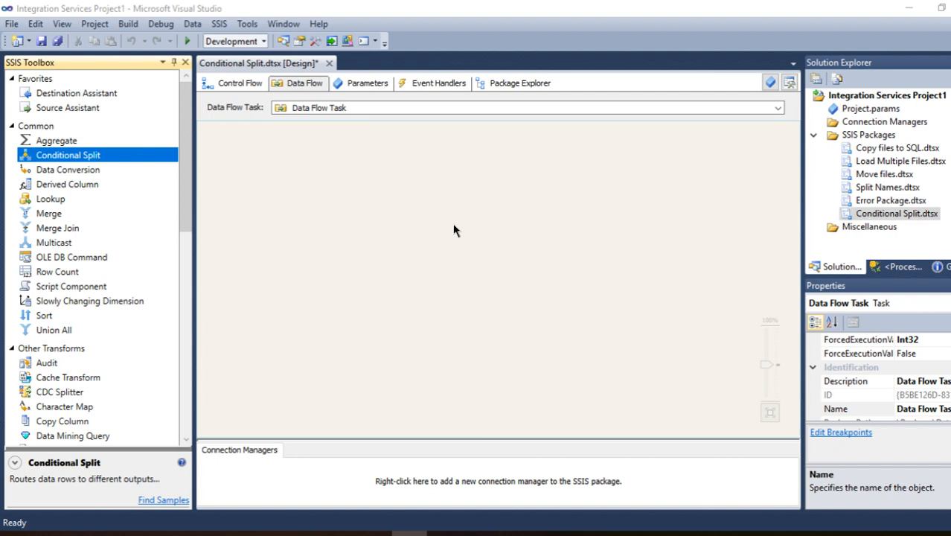
{"action": "mouse_move", "coordinate": [416, 227]}
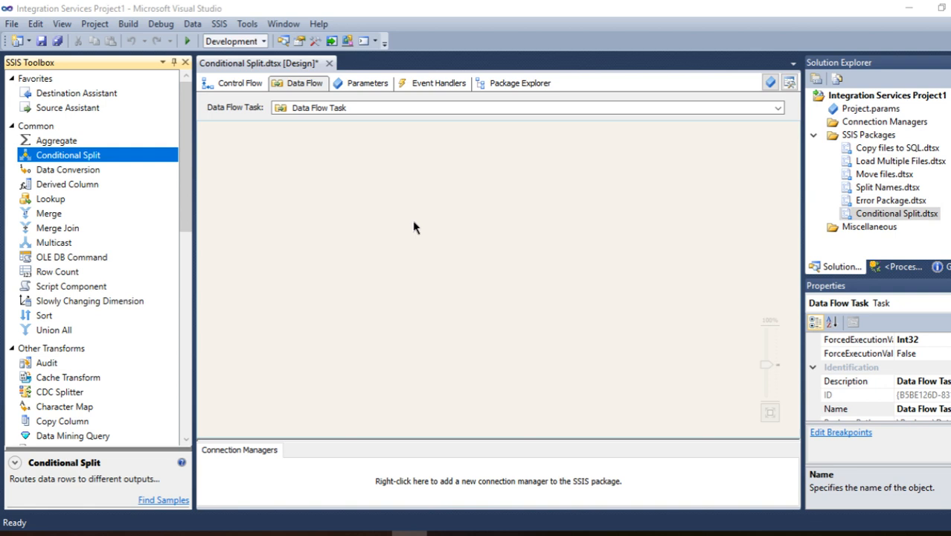
{"action": "mouse_move", "coordinate": [78, 162]}
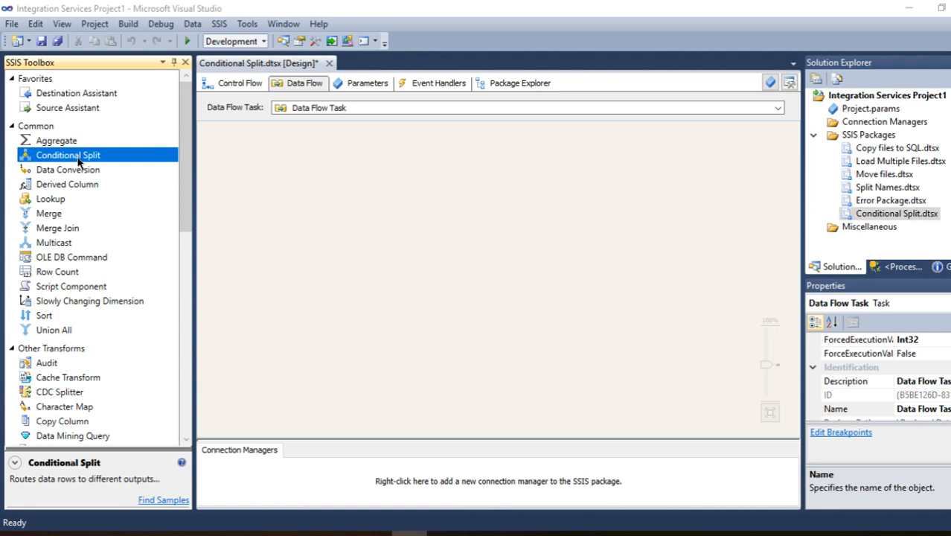
{"action": "mouse_move", "coordinate": [638, 299]}
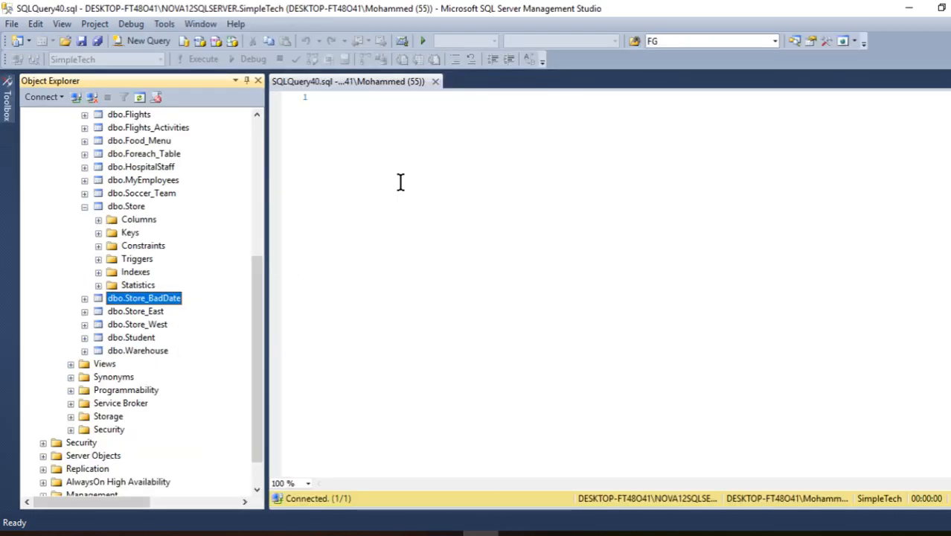
- Run SELECT * FROM [dbo].[Store] in a new query window, listing six East and West rows
{"action": "type", "text": "Select *"}
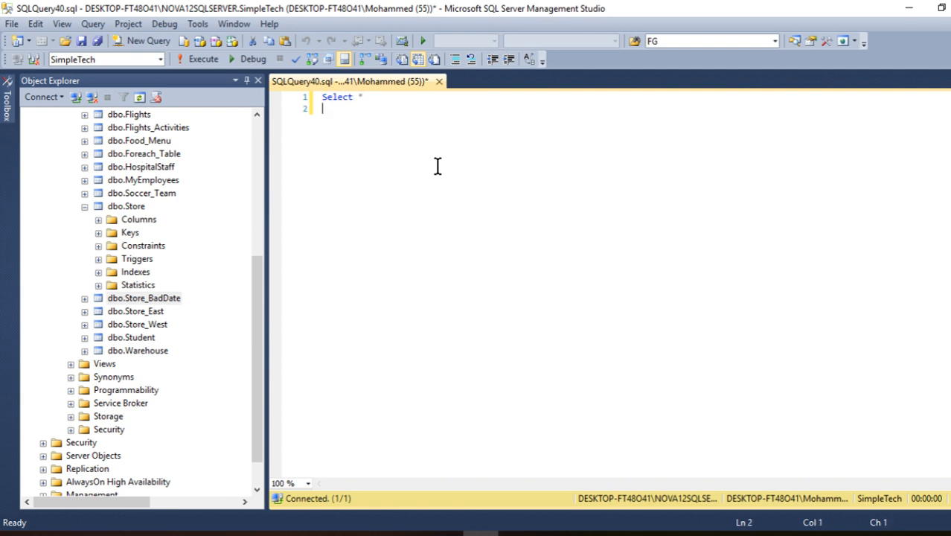
{"action": "type", "text": "From"}
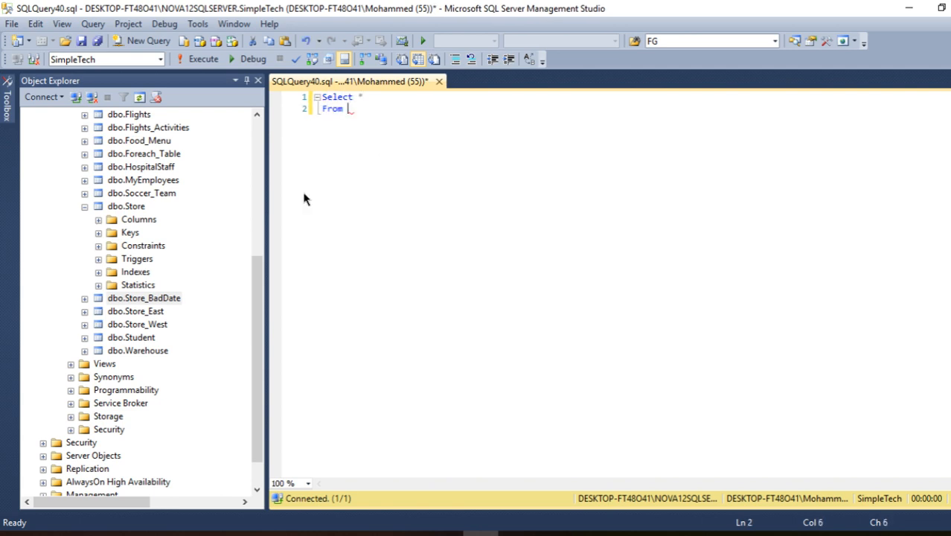
{"action": "type", "text": "[dbo].[Store]"}
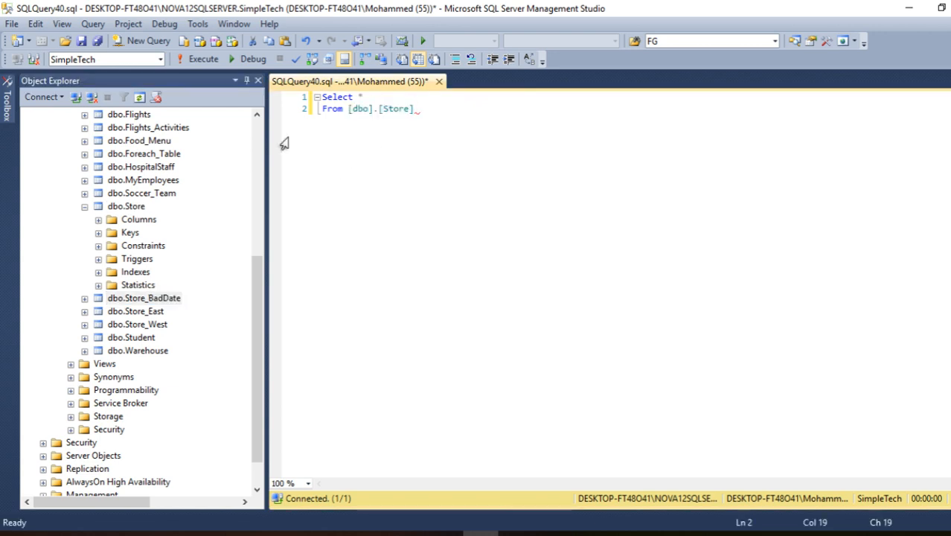
{"action": "left_click", "coordinate": [202, 59]}
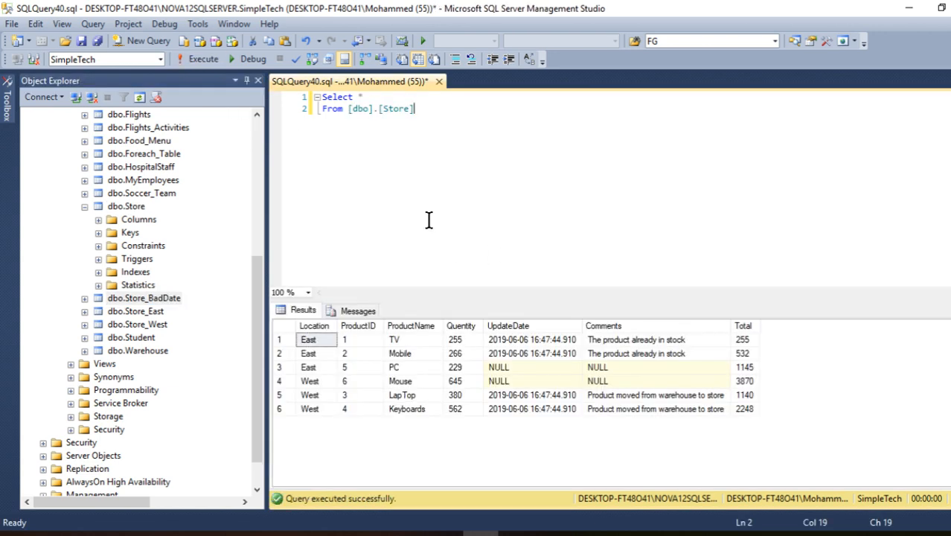
{"action": "mouse_move", "coordinate": [338, 372]}
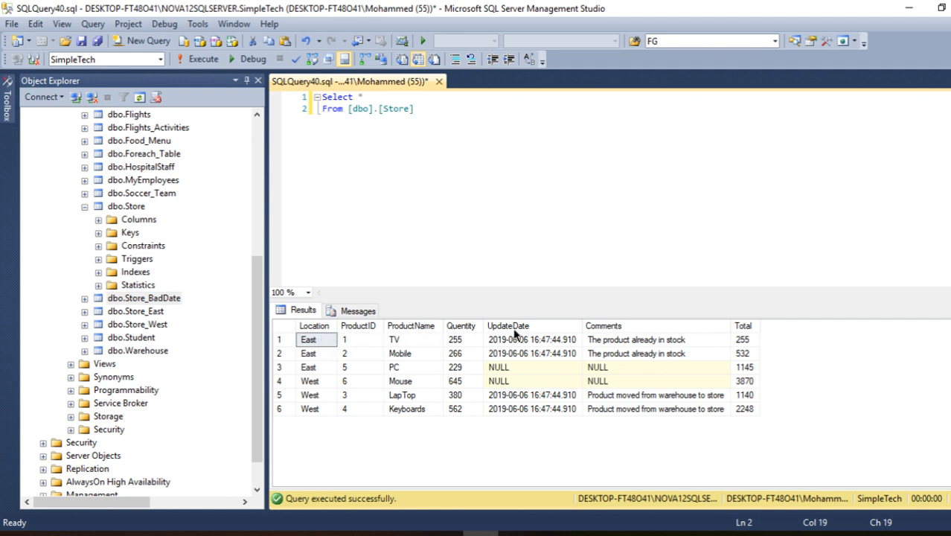
{"action": "mouse_move", "coordinate": [374, 340]}
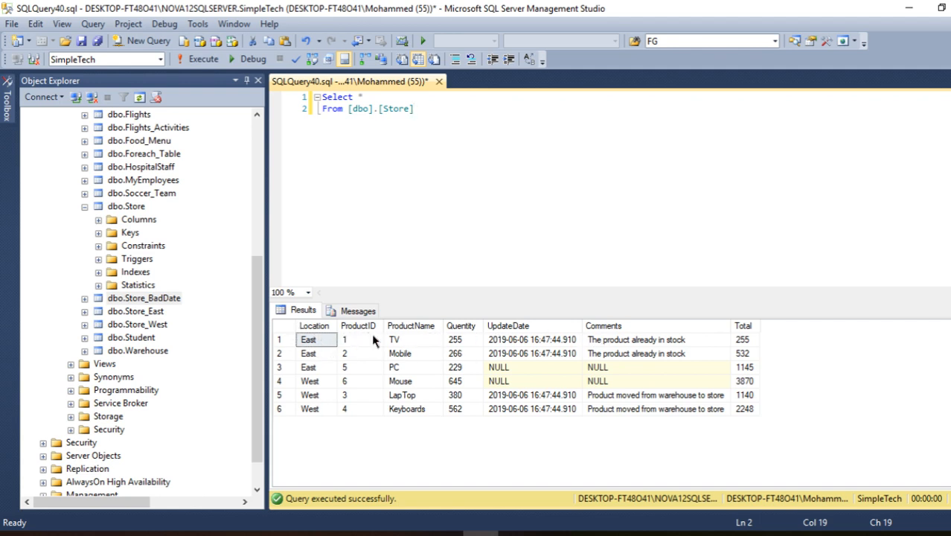
{"action": "mouse_move", "coordinate": [480, 337]}
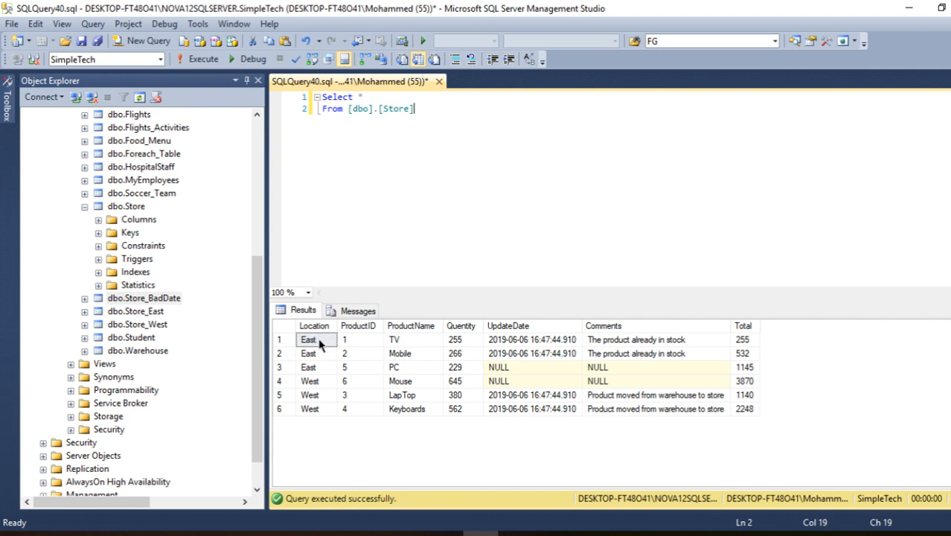
{"action": "mouse_move", "coordinate": [320, 342]}
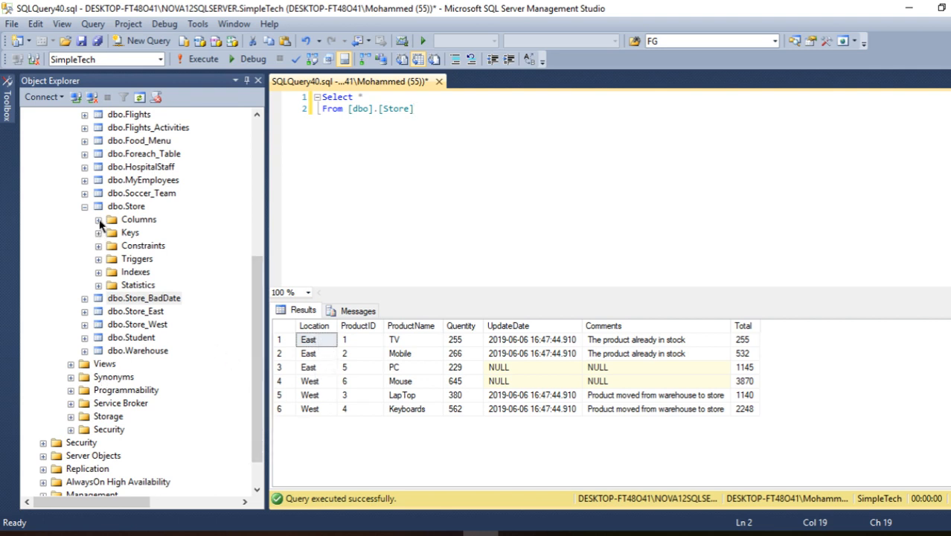
- Expand the Store_East, Store_West and Store_BadDate tables in Object Explorer
{"action": "left_click", "coordinate": [144, 297]}
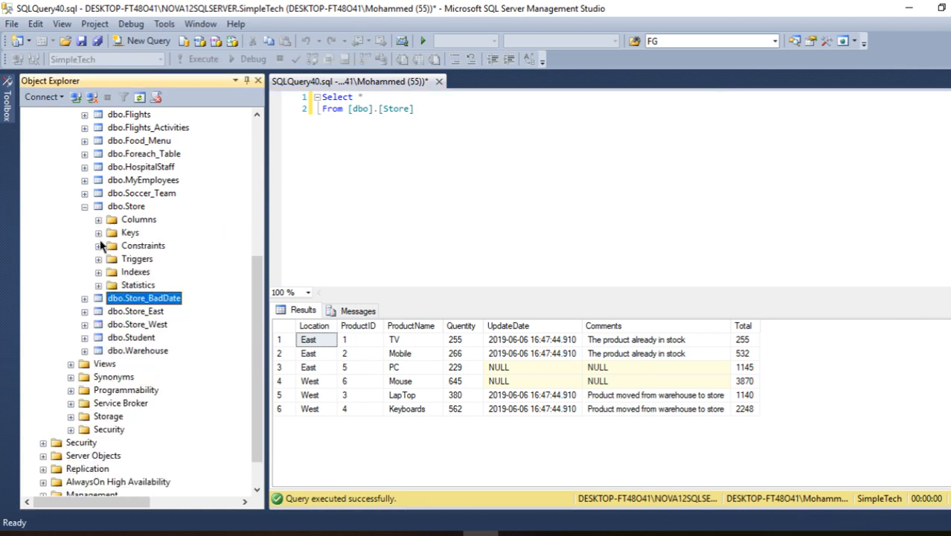
{"action": "left_click", "coordinate": [137, 311]}
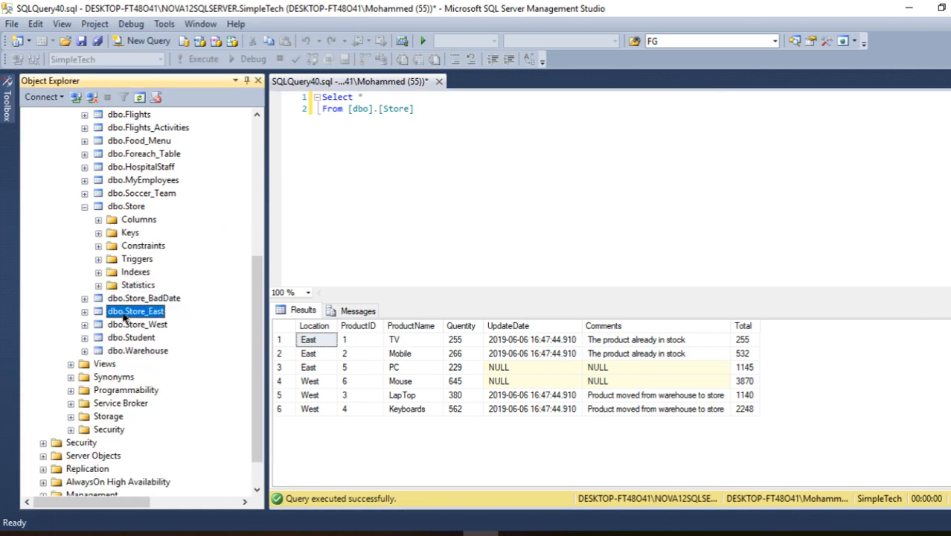
{"action": "left_click", "coordinate": [85, 310]}
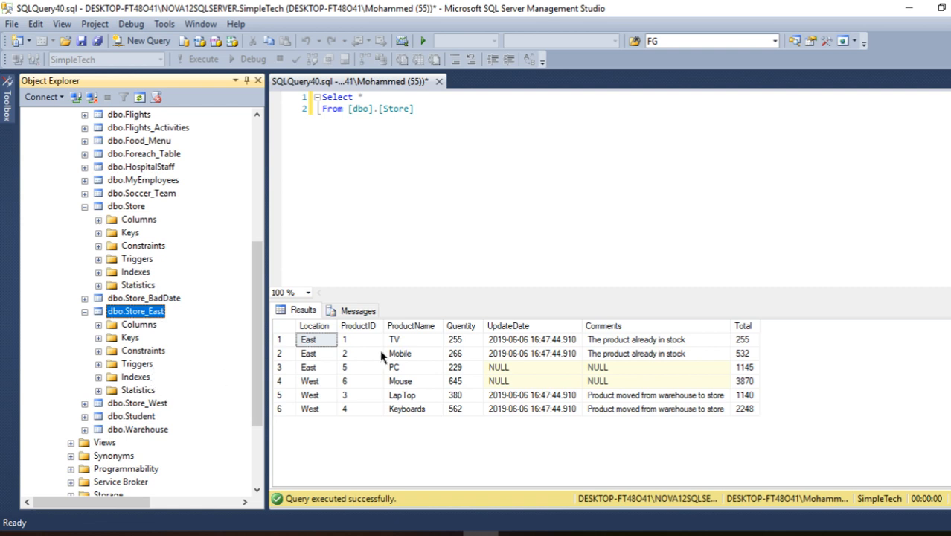
{"action": "left_click", "coordinate": [85, 403]}
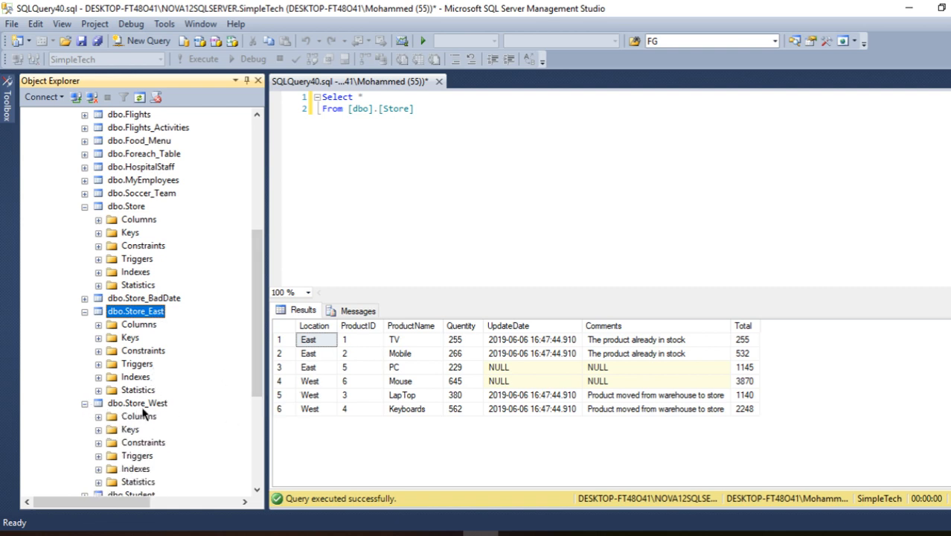
{"action": "mouse_move", "coordinate": [424, 348]}
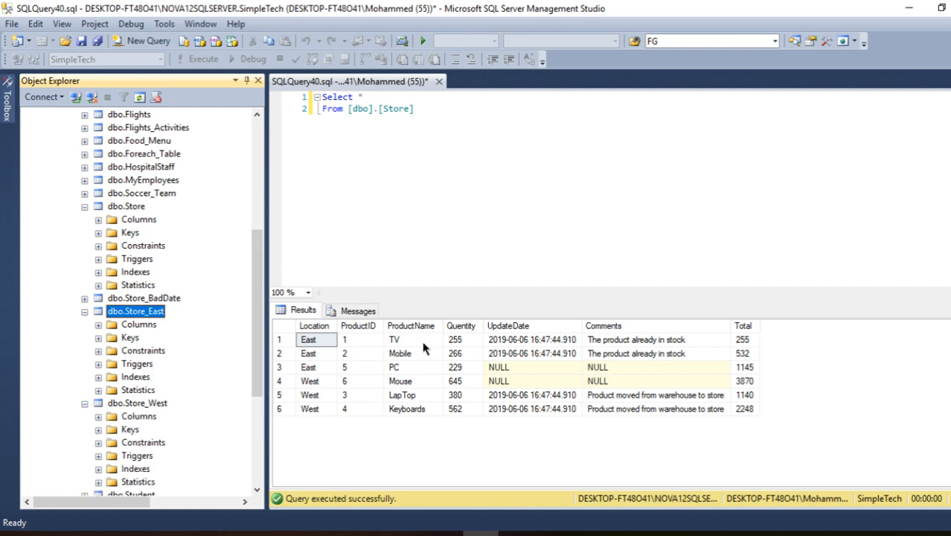
{"action": "mouse_move", "coordinate": [492, 379]}
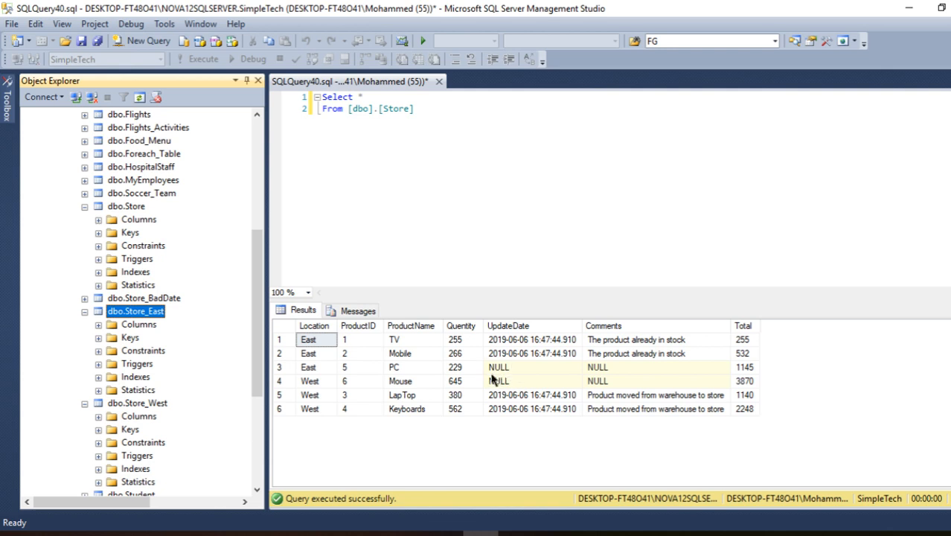
{"action": "mouse_move", "coordinate": [508, 383]}
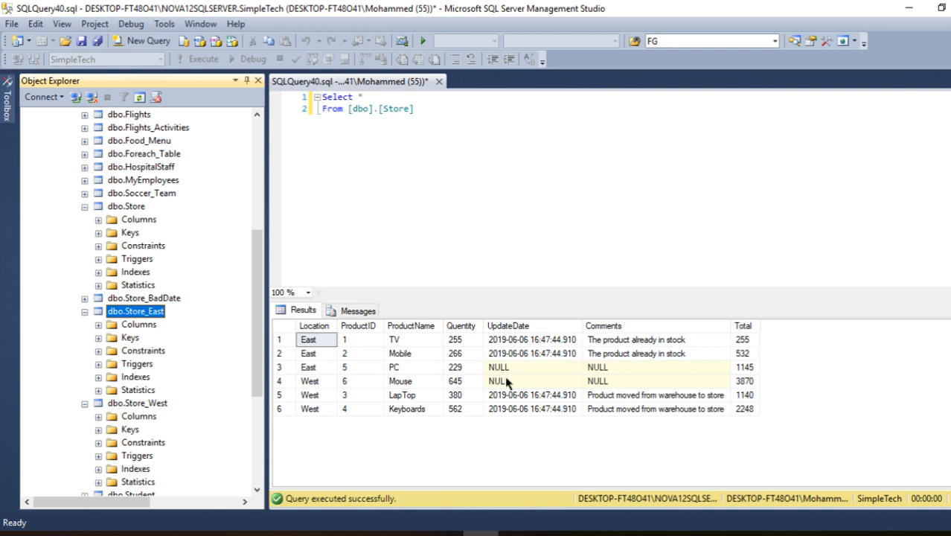
{"action": "mouse_move", "coordinate": [496, 385]}
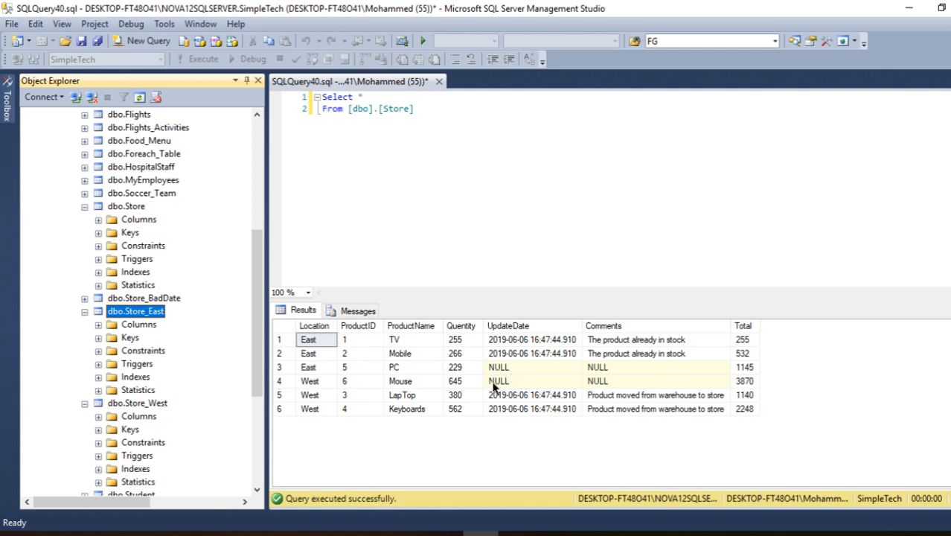
{"action": "mouse_move", "coordinate": [521, 366]}
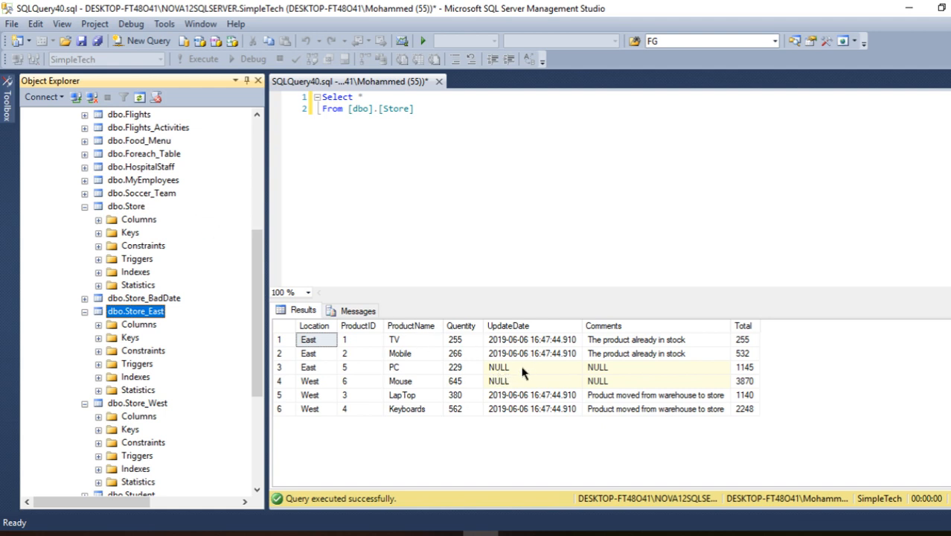
{"action": "left_click", "coordinate": [143, 297]}
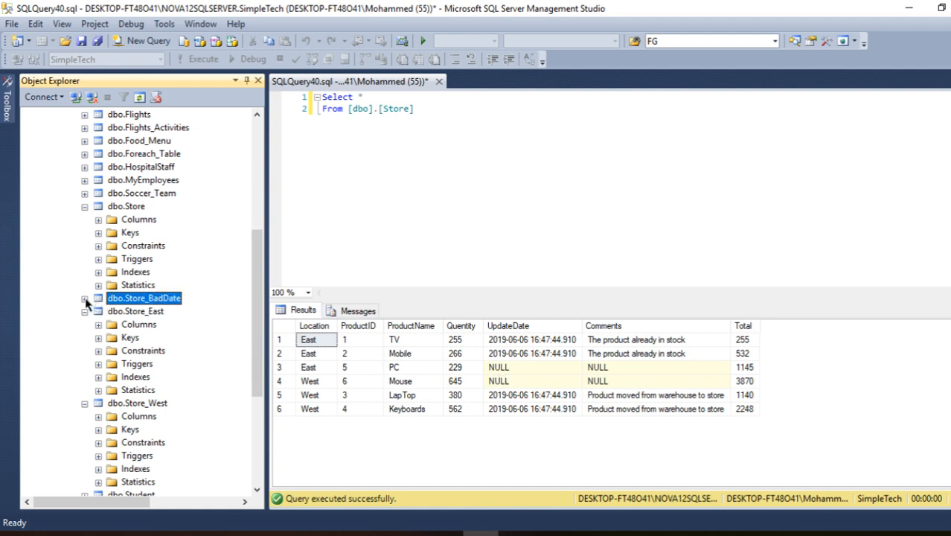
{"action": "left_click", "coordinate": [85, 298]}
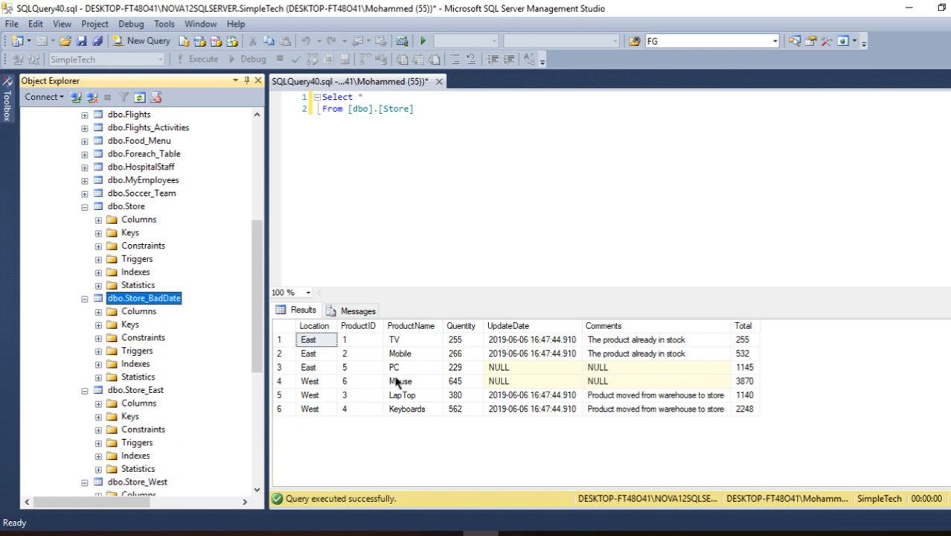
{"action": "mouse_move", "coordinate": [489, 376]}
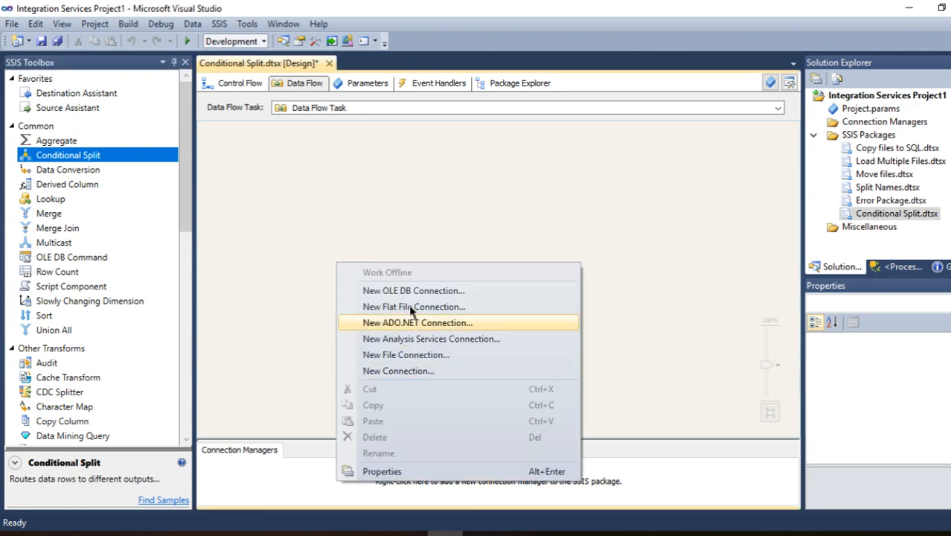
- Add a SQL Server source over the SimpleTech connection via Source Assistant
{"action": "left_click", "coordinate": [412, 290]}
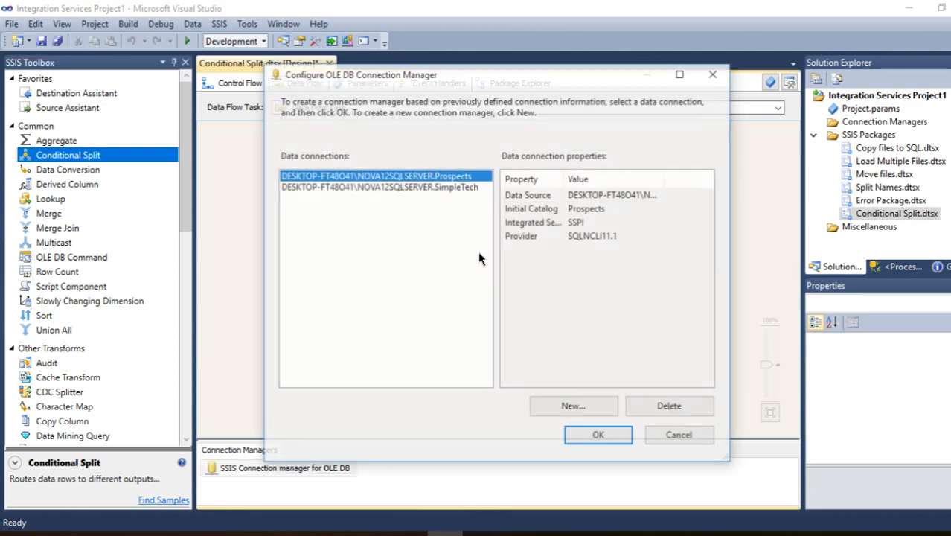
{"action": "left_click", "coordinate": [597, 434]}
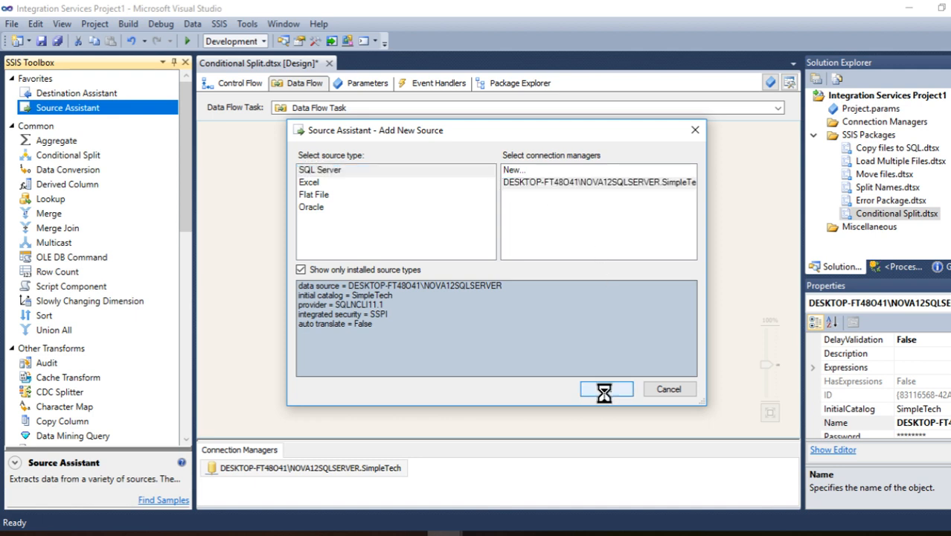
- Set the OLE DB Source to read the [dbo].[Store] table over SimpleTech
{"action": "left_click", "coordinate": [606, 389]}
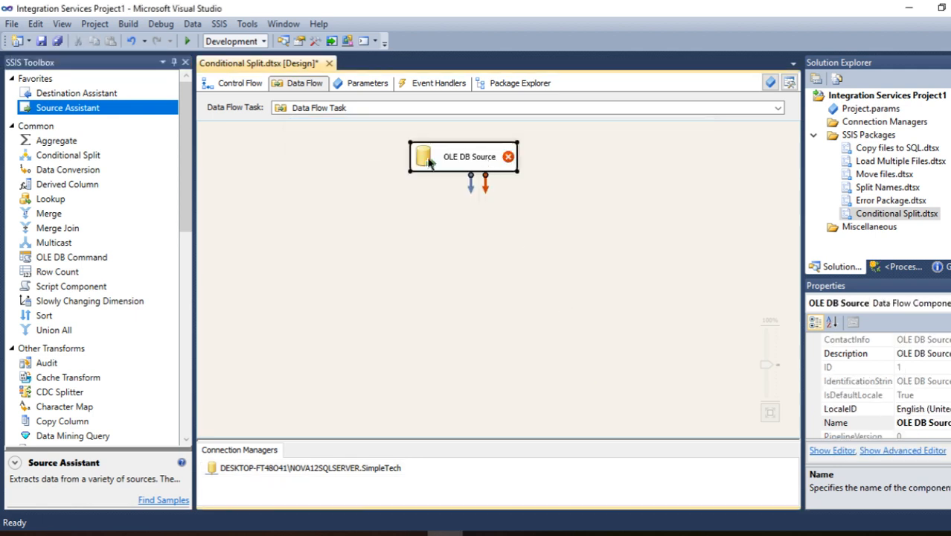
{"action": "mouse_move", "coordinate": [459, 257]}
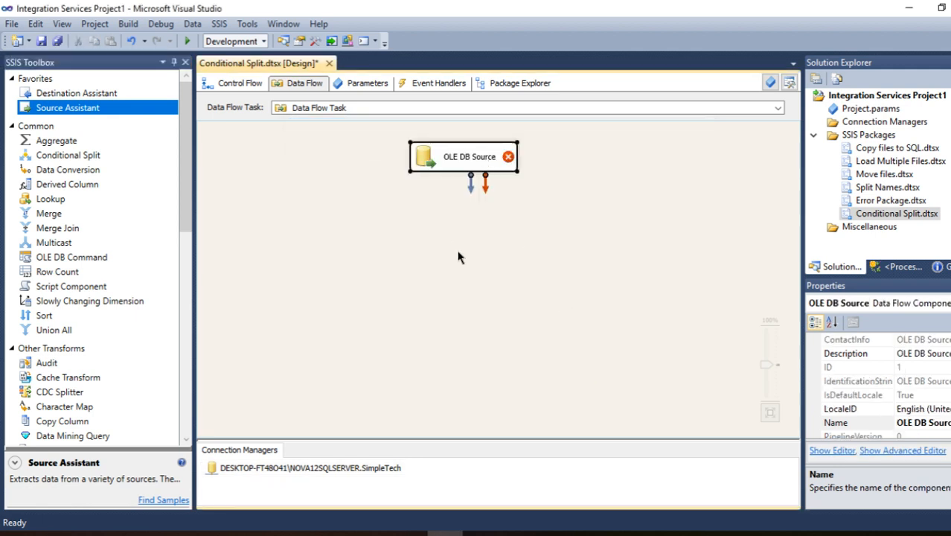
{"action": "left_click", "coordinate": [457, 257]}
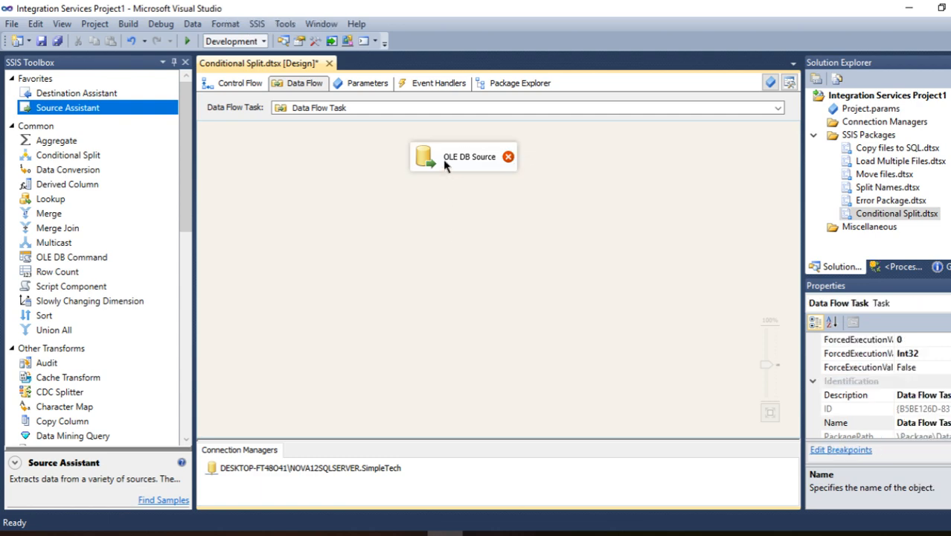
{"action": "double_click", "coordinate": [469, 156]}
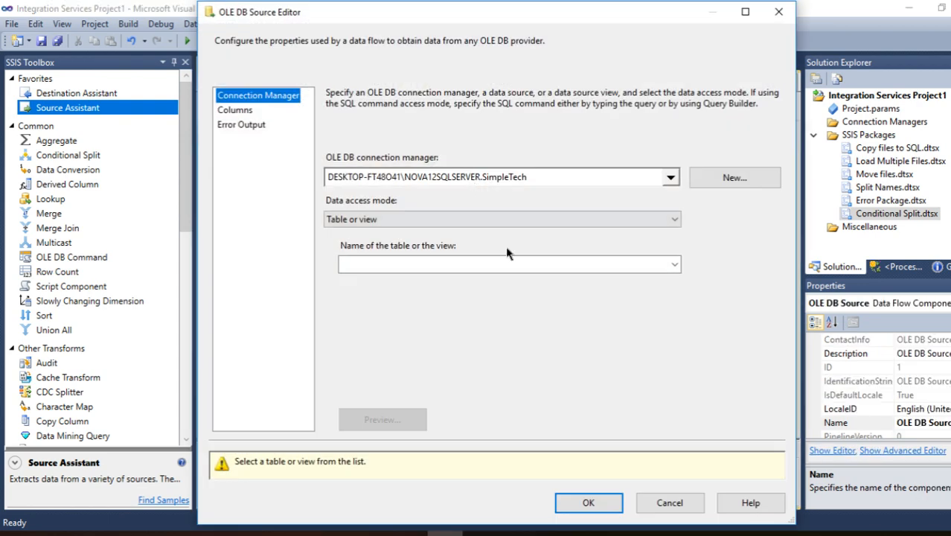
{"action": "left_click", "coordinate": [672, 264]}
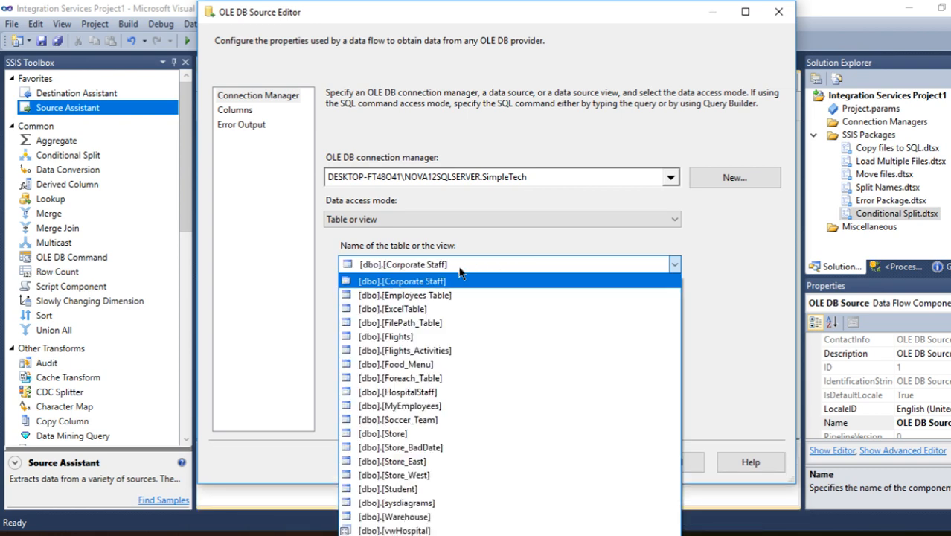
{"action": "left_click", "coordinate": [384, 433]}
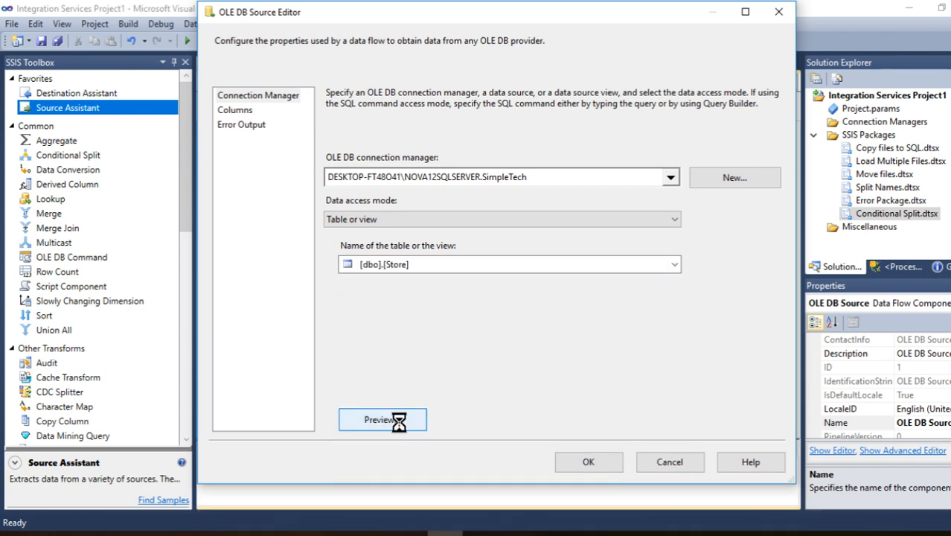
{"action": "left_click", "coordinate": [587, 461]}
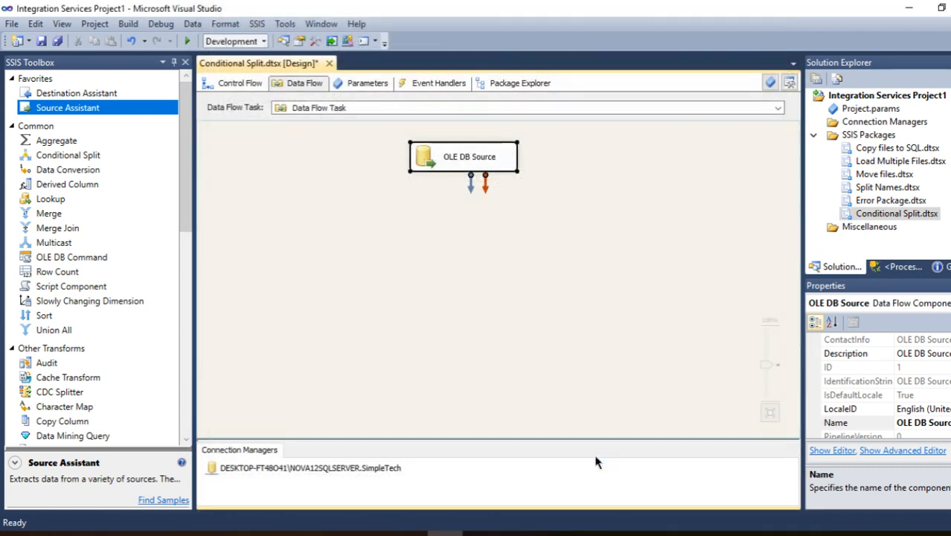
- Add a Conditional Split to the data flow fed by the source
{"action": "left_click", "coordinate": [68, 155]}
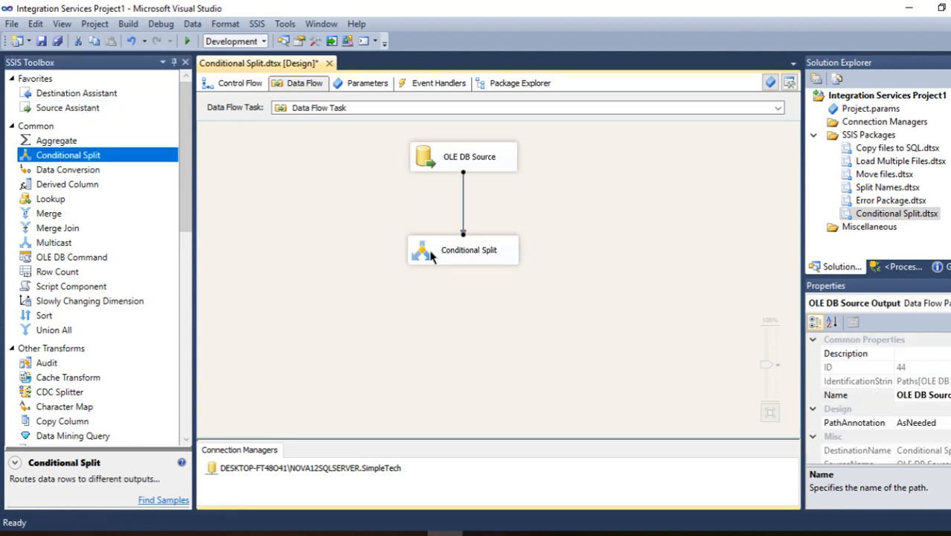
- Name the Conditional Split's first output 'Bad Data' and move to its condition
{"action": "left_click", "coordinate": [463, 250]}
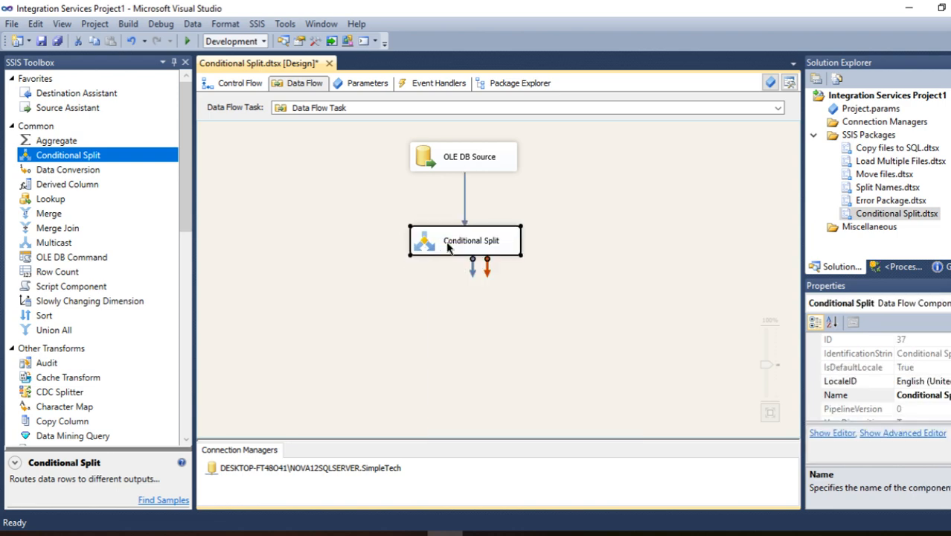
{"action": "double_click", "coordinate": [465, 240]}
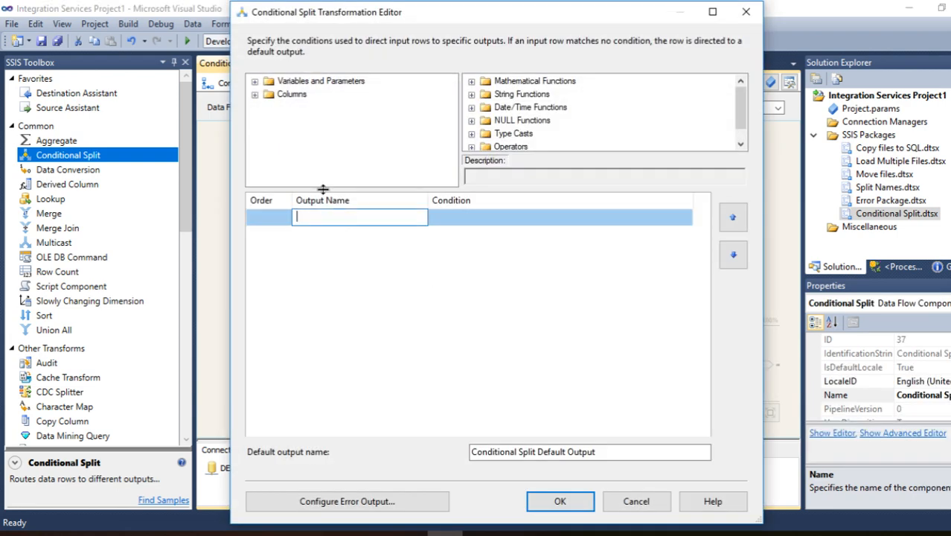
{"action": "left_click", "coordinate": [255, 93]}
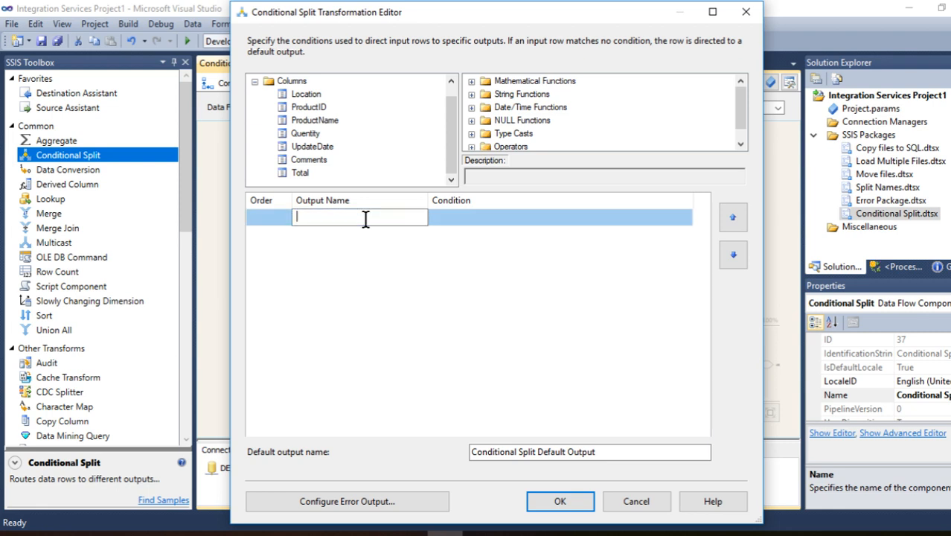
{"action": "type", "text": "Bad"}
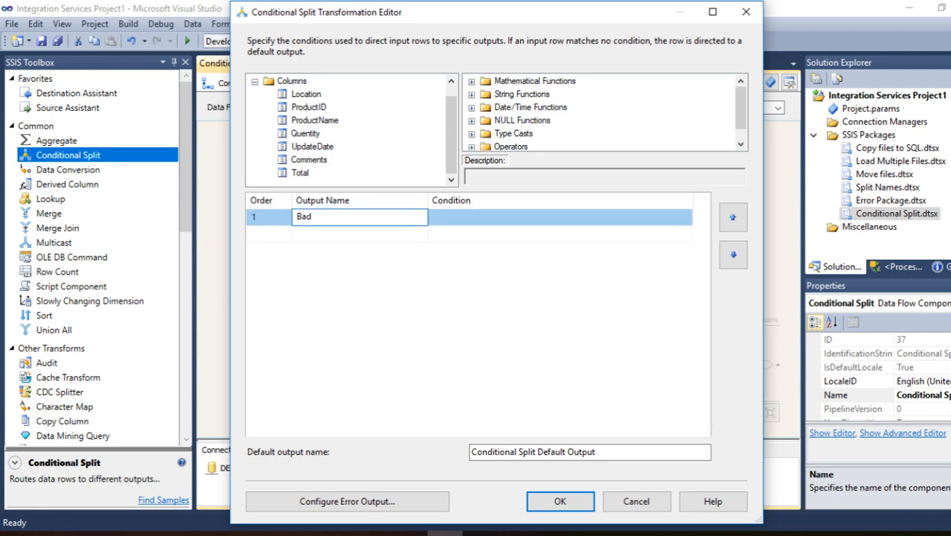
{"action": "type", "text": "Data"}
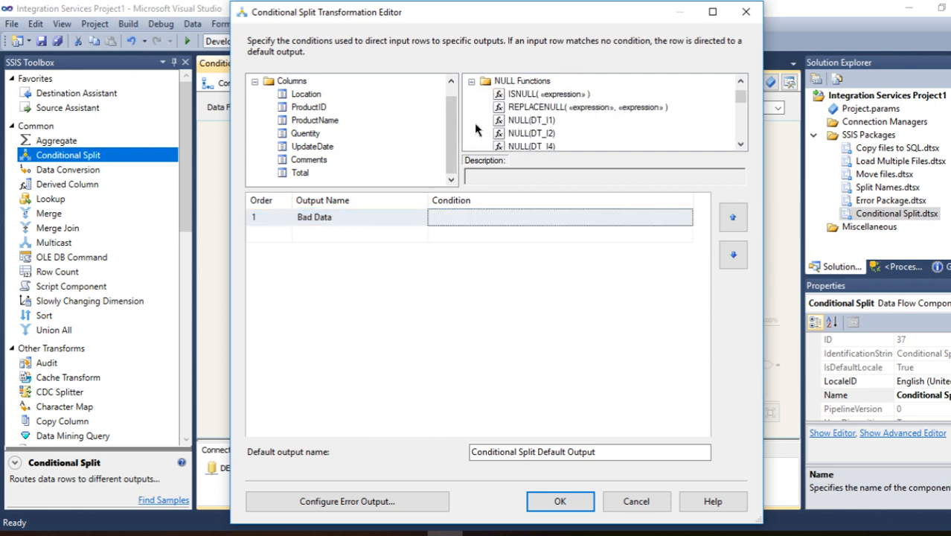
{"action": "left_click", "coordinate": [559, 216]}
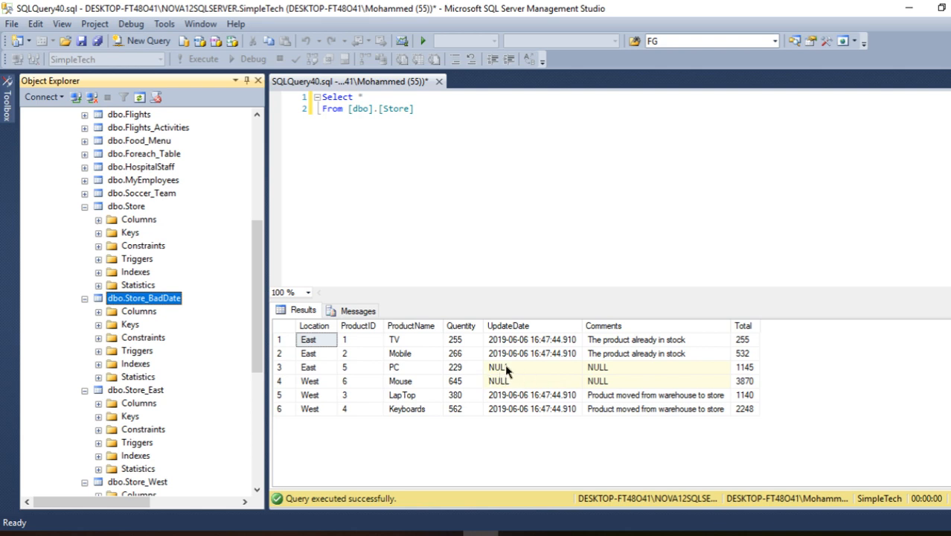
{"action": "mouse_move", "coordinate": [526, 346]}
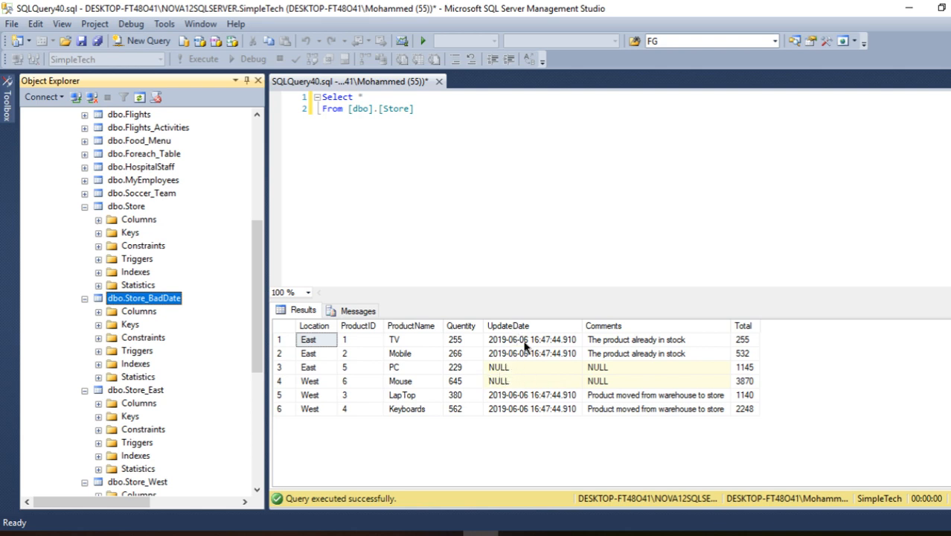
{"action": "mouse_move", "coordinate": [606, 379]}
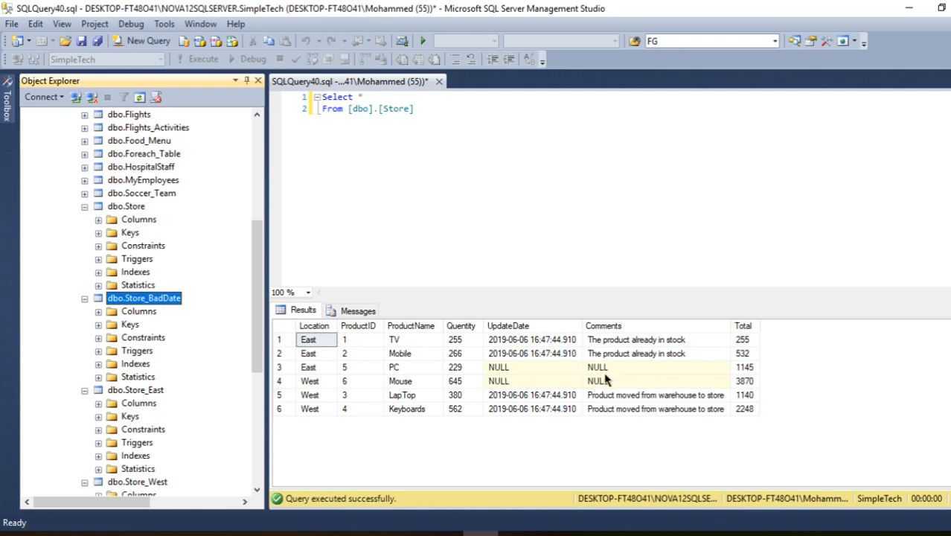
{"action": "mouse_move", "coordinate": [568, 337]}
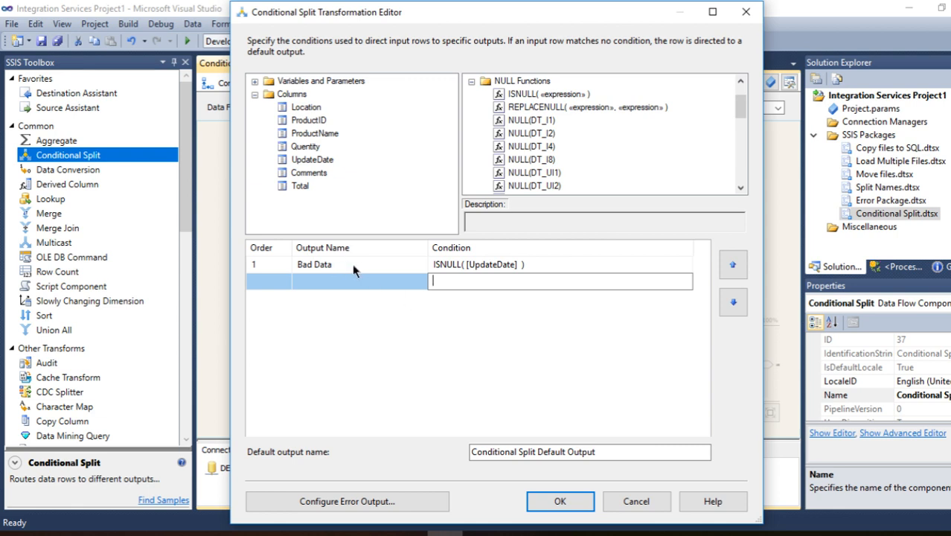
{"action": "mouse_move", "coordinate": [329, 287]}
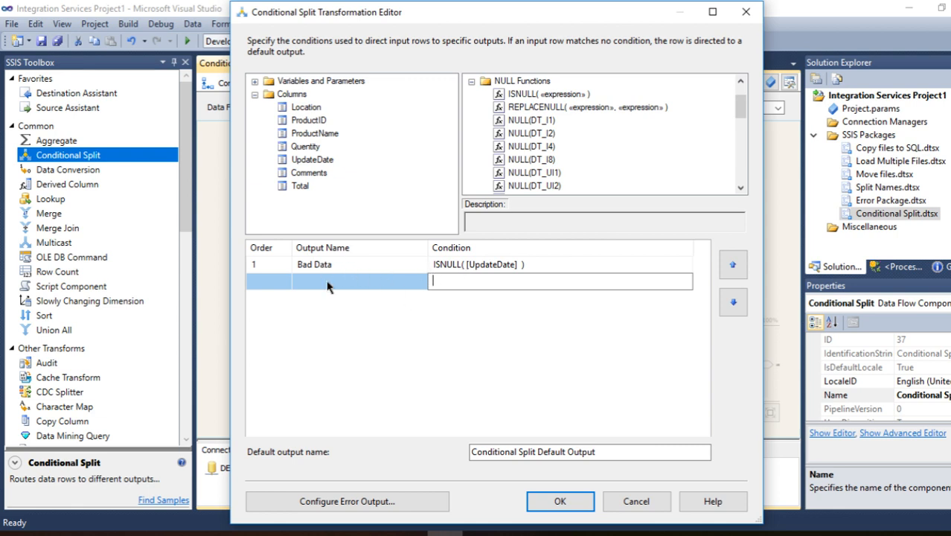
{"action": "mouse_move", "coordinate": [307, 272]}
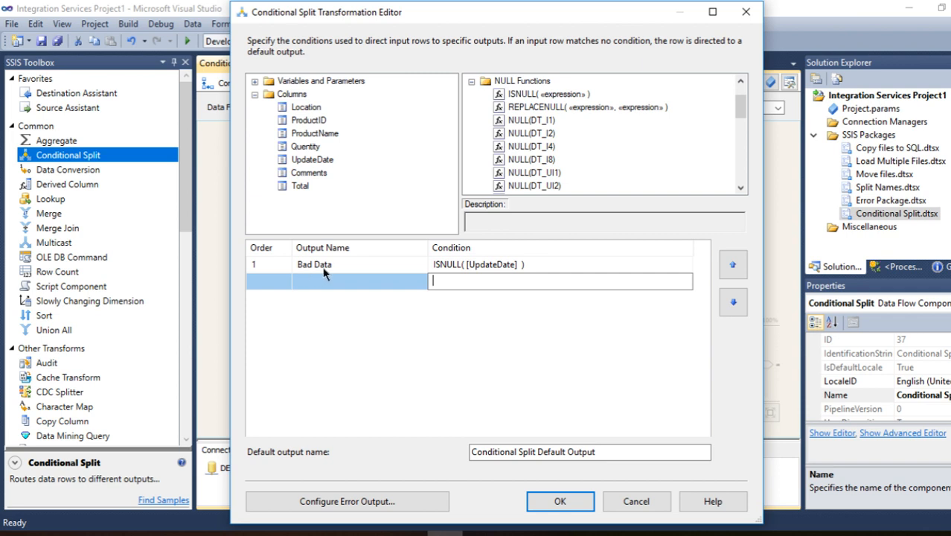
{"action": "mouse_move", "coordinate": [475, 274]}
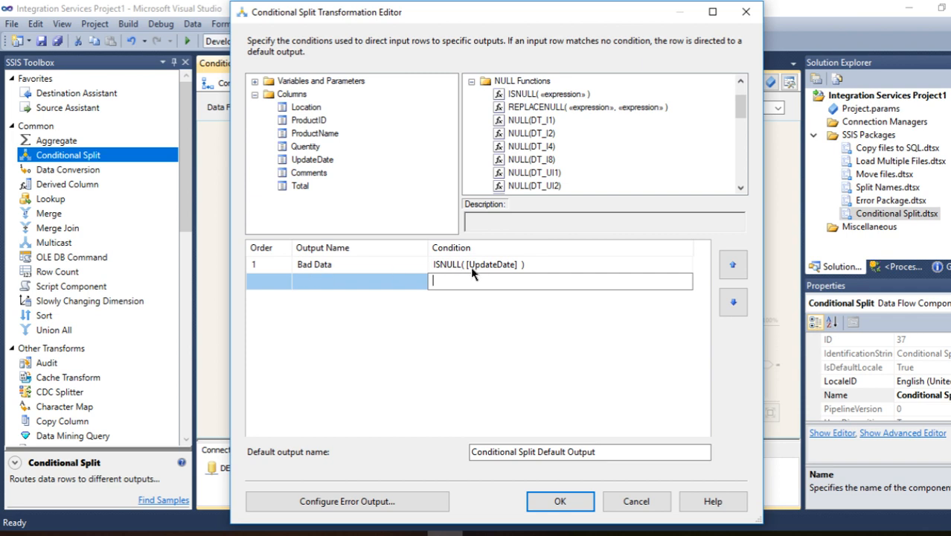
{"action": "mouse_move", "coordinate": [487, 273]}
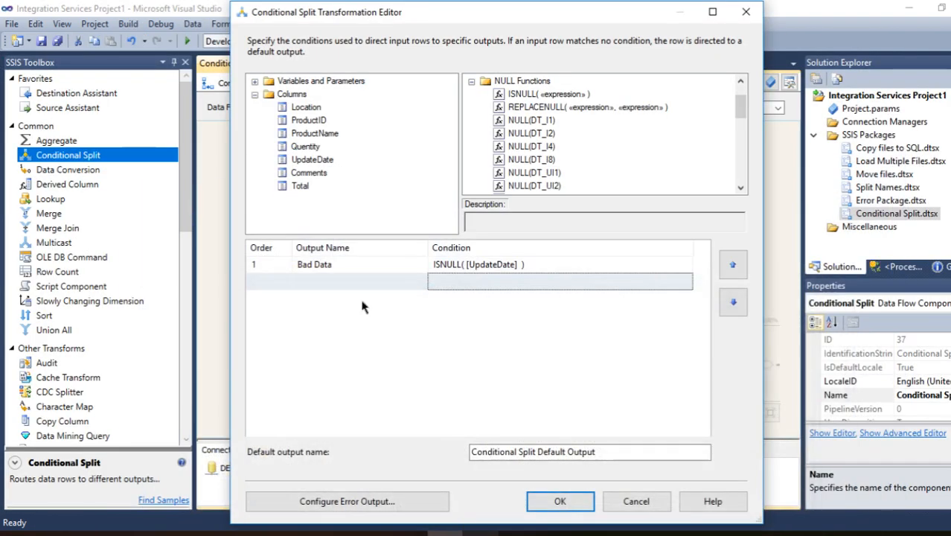
- Name the second split output 'East' and move to its condition cell
{"action": "left_click", "coordinate": [360, 281]}
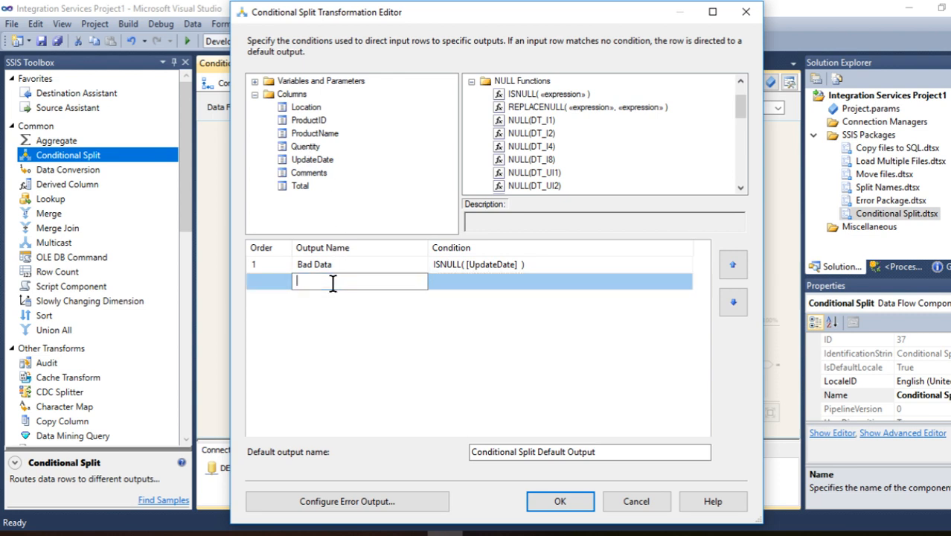
{"action": "type", "text": "East"}
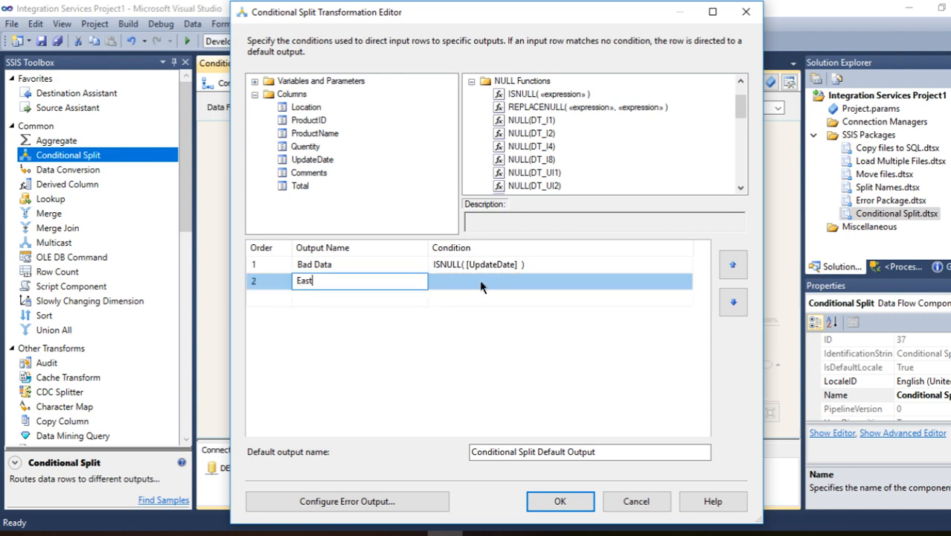
{"action": "left_click", "coordinate": [558, 280]}
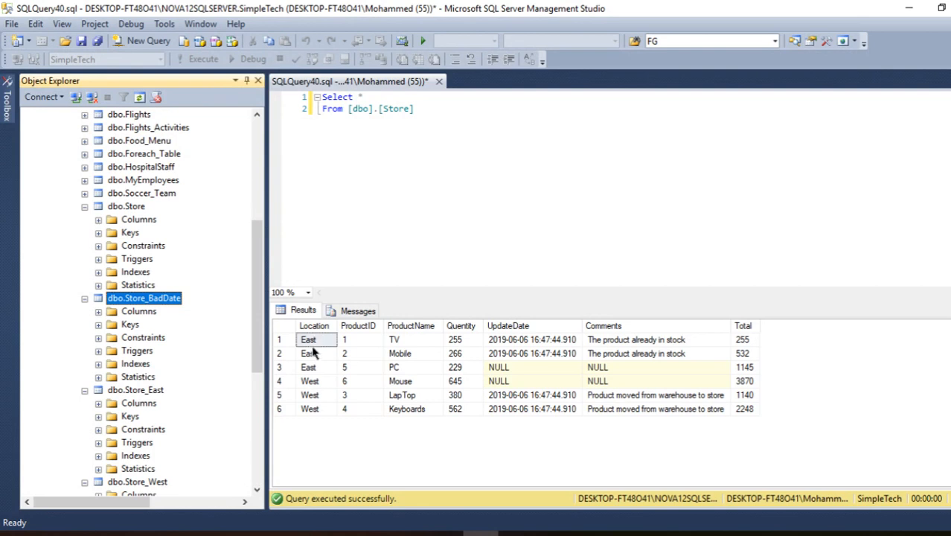
{"action": "mouse_move", "coordinate": [315, 334]}
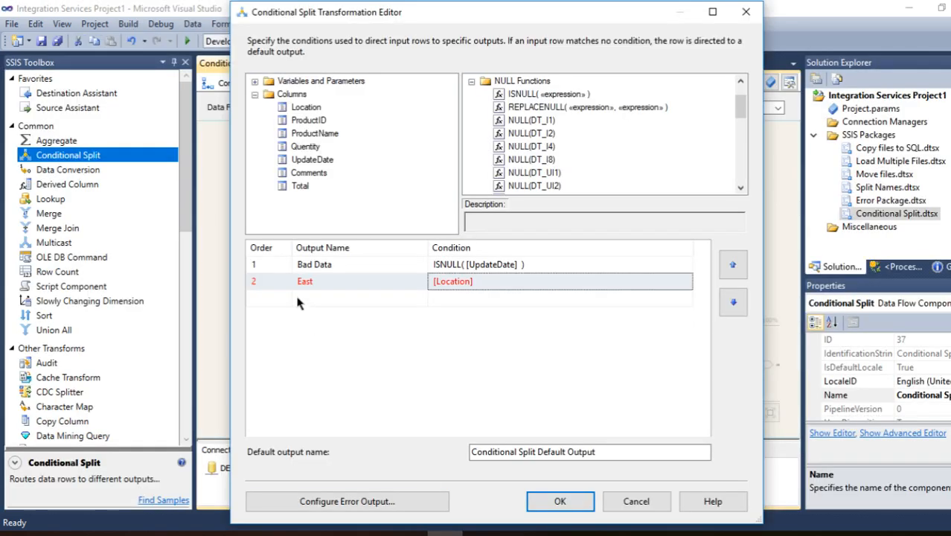
{"action": "mouse_move", "coordinate": [305, 281]}
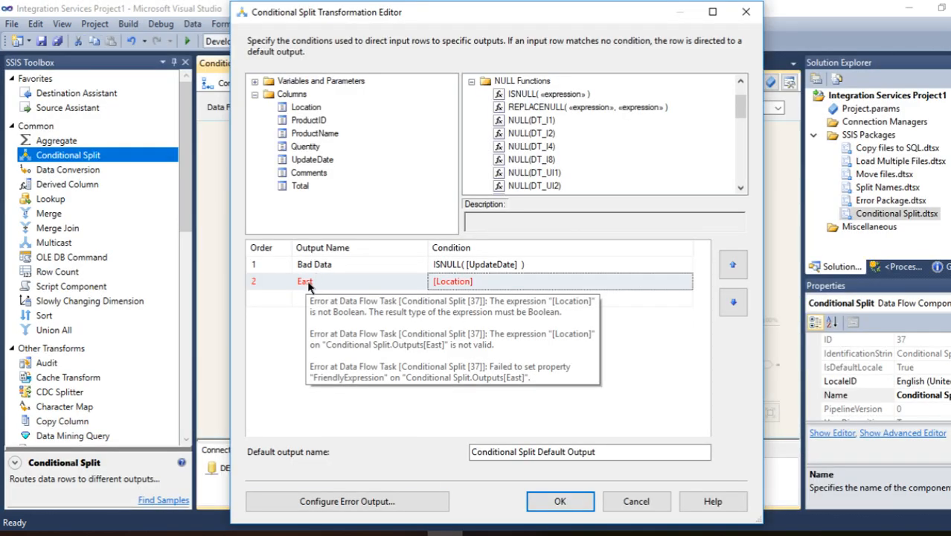
- Complete the East output's condition as [Location] == "East"
{"action": "left_click", "coordinate": [488, 281]}
{"action": "type", "text": " == \""}
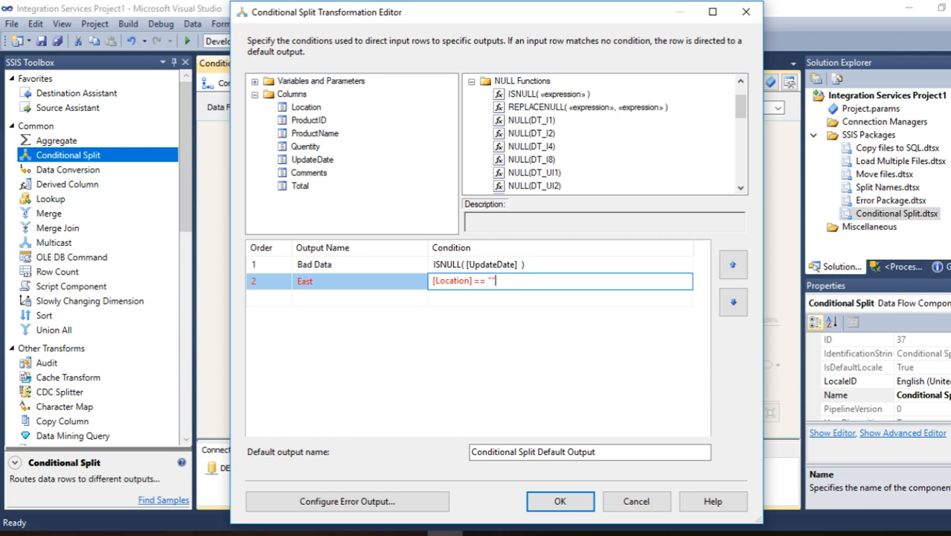
{"action": "type", "text": "East"}
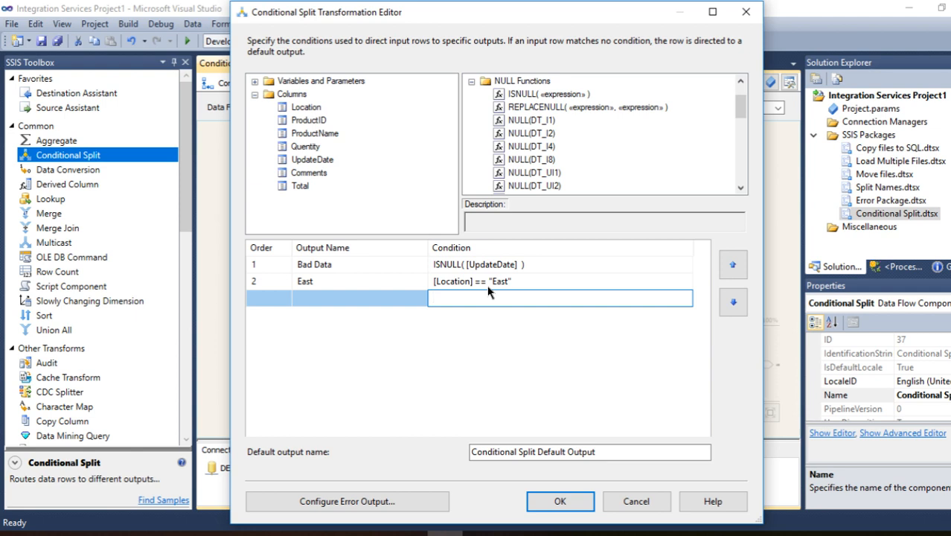
{"action": "mouse_move", "coordinate": [490, 293]}
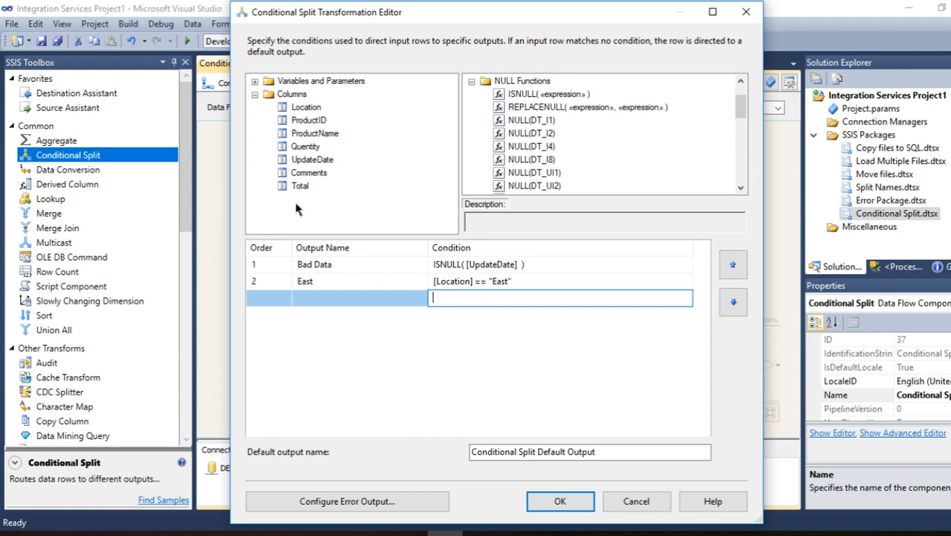
- Add a third output 'West' with condition [Location] == "West"
{"action": "type", "text": "W"}
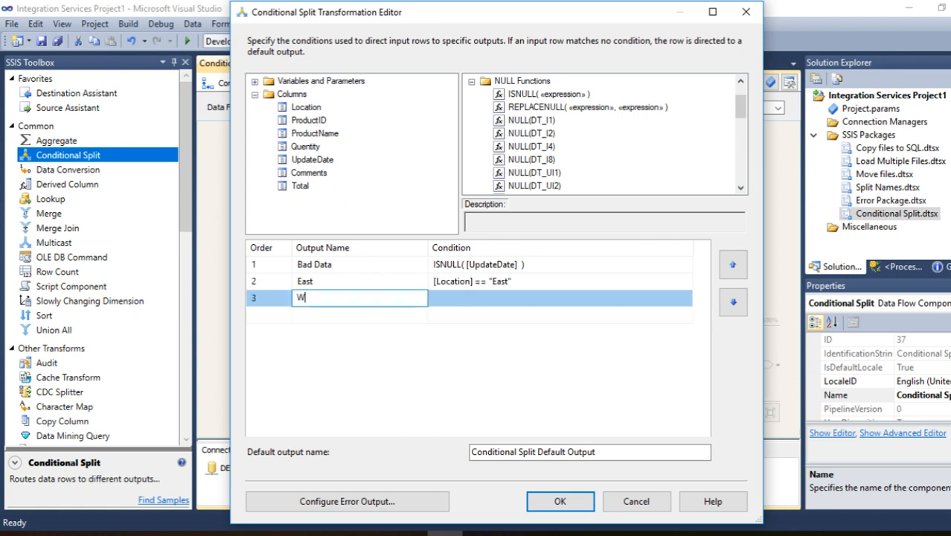
{"action": "type", "text": "est"}
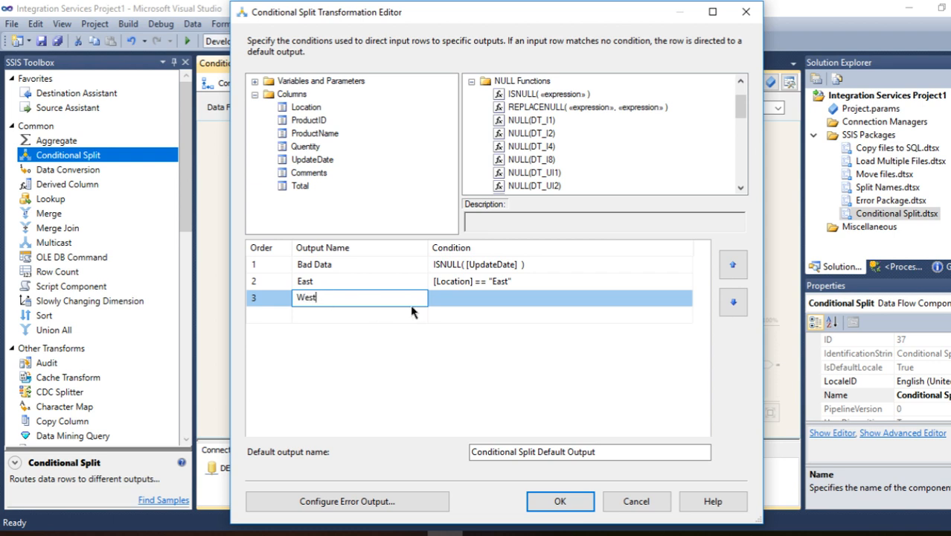
{"action": "left_click", "coordinate": [558, 298]}
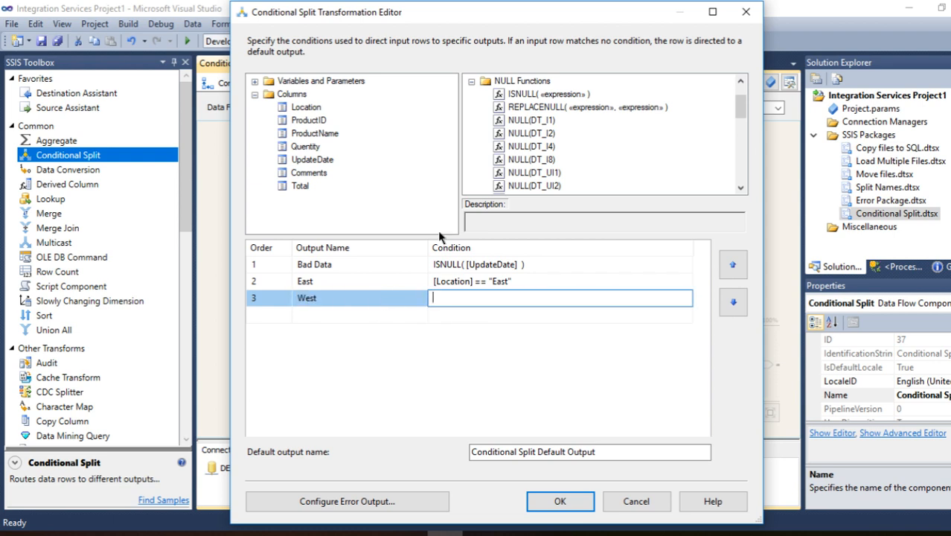
{"action": "type", "text": "[Location]"}
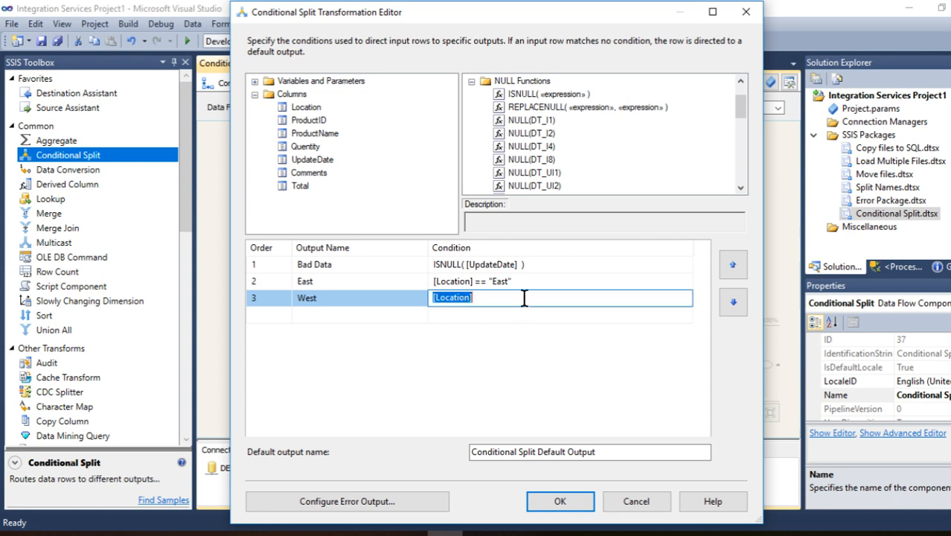
{"action": "type", "text": "== \""}
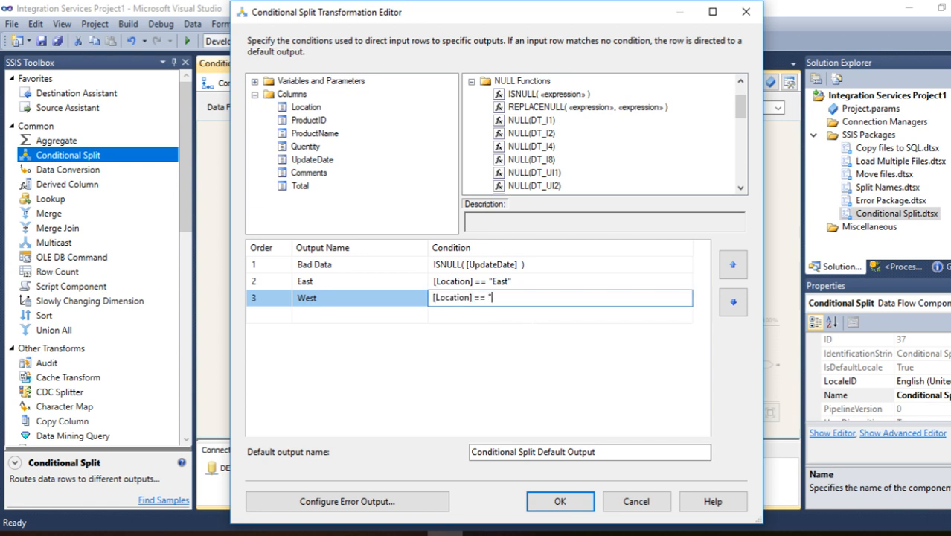
{"action": "type", "text": "E"}
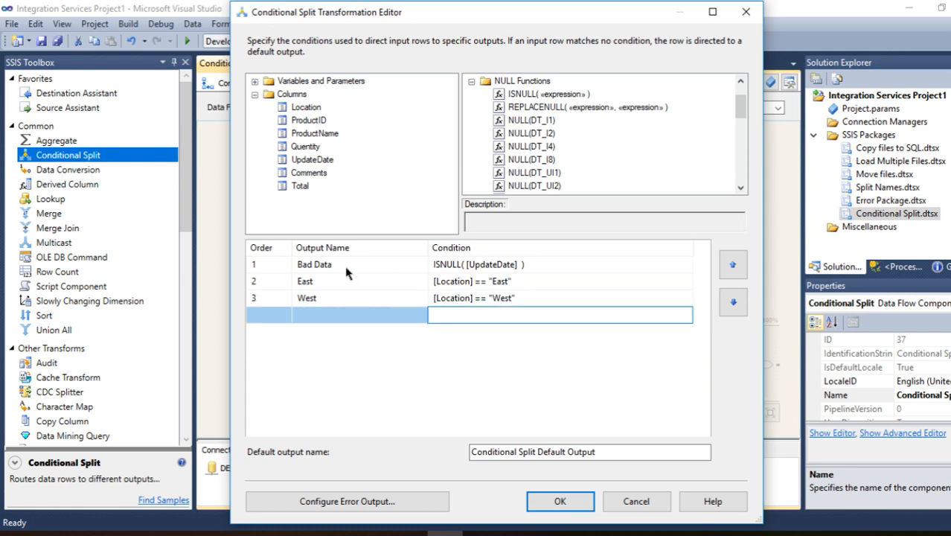
{"action": "mouse_move", "coordinate": [325, 270]}
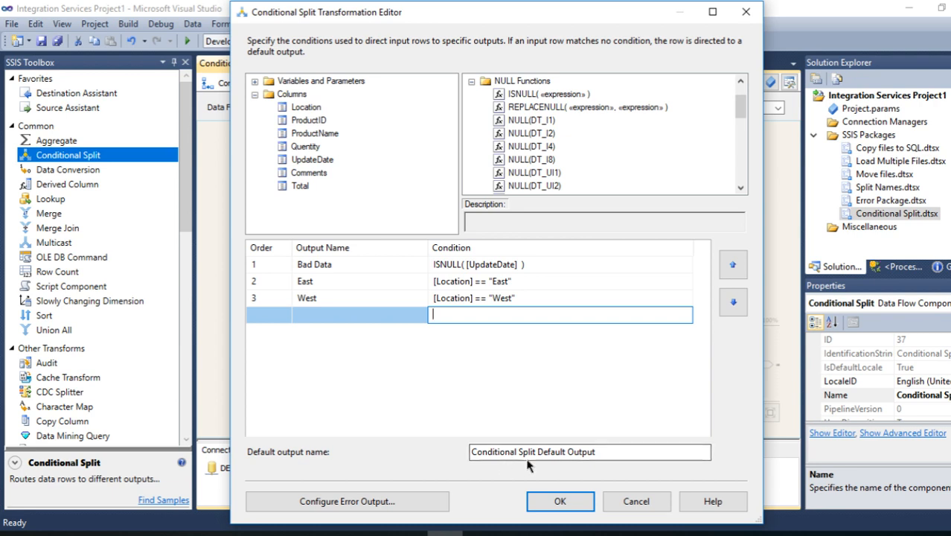
- Review the default output name and confirm the Conditional Split editor with its three outputs
{"action": "left_click", "coordinate": [590, 451]}
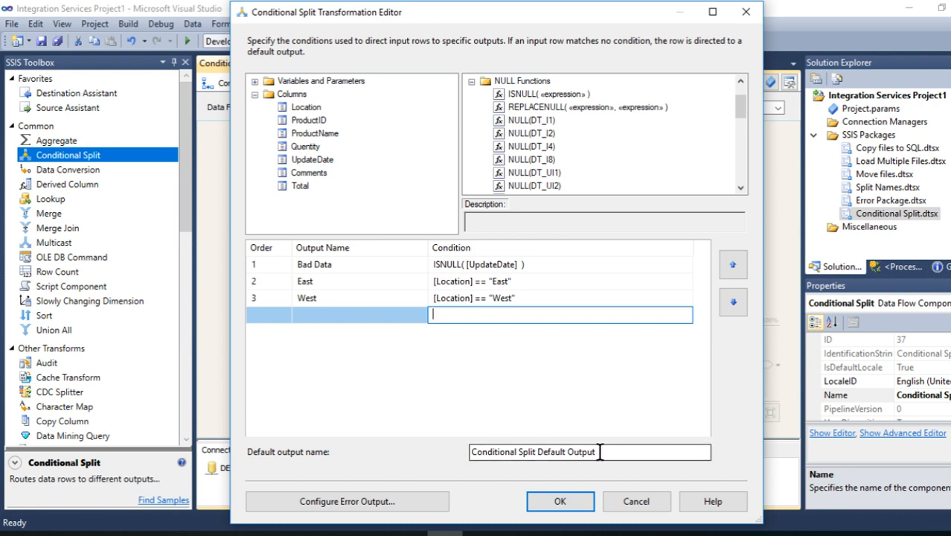
{"action": "left_click", "coordinate": [588, 452]}
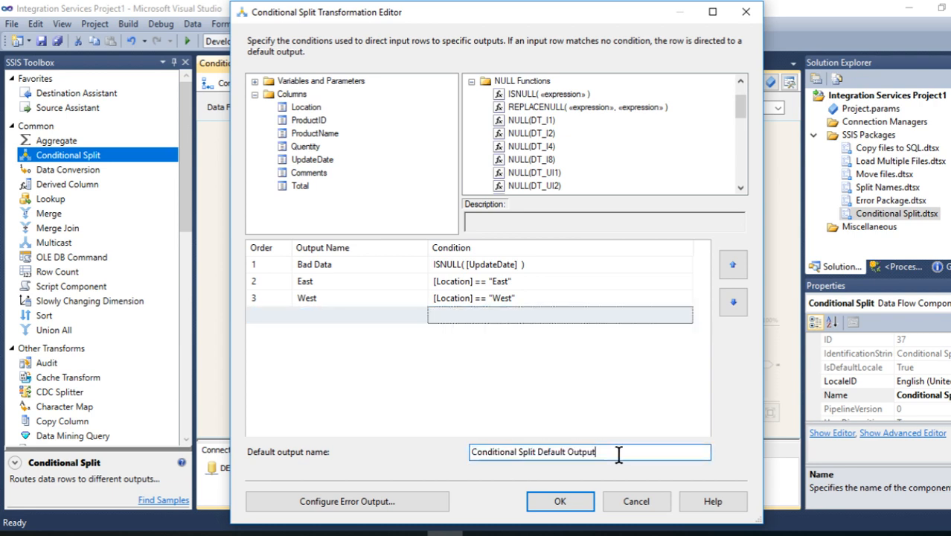
{"action": "left_click", "coordinate": [372, 320]}
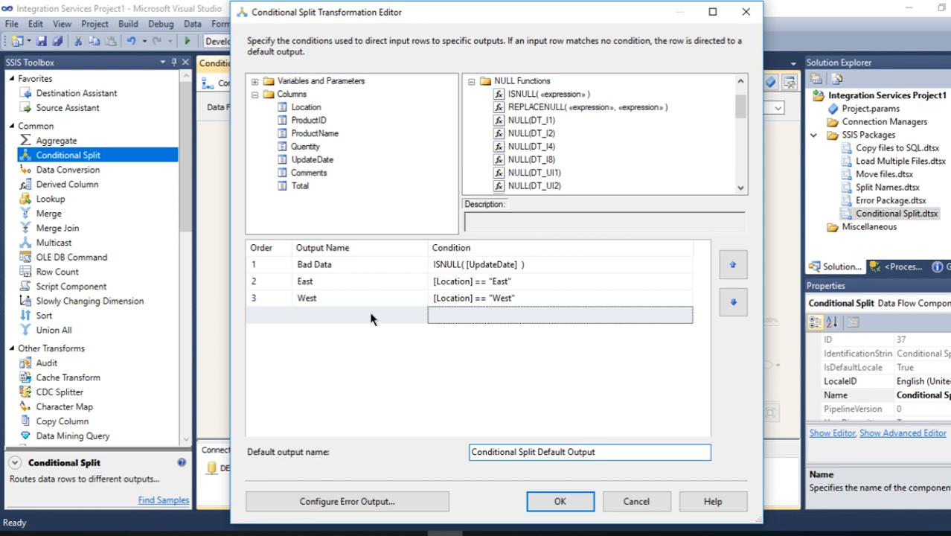
{"action": "mouse_move", "coordinate": [316, 267]}
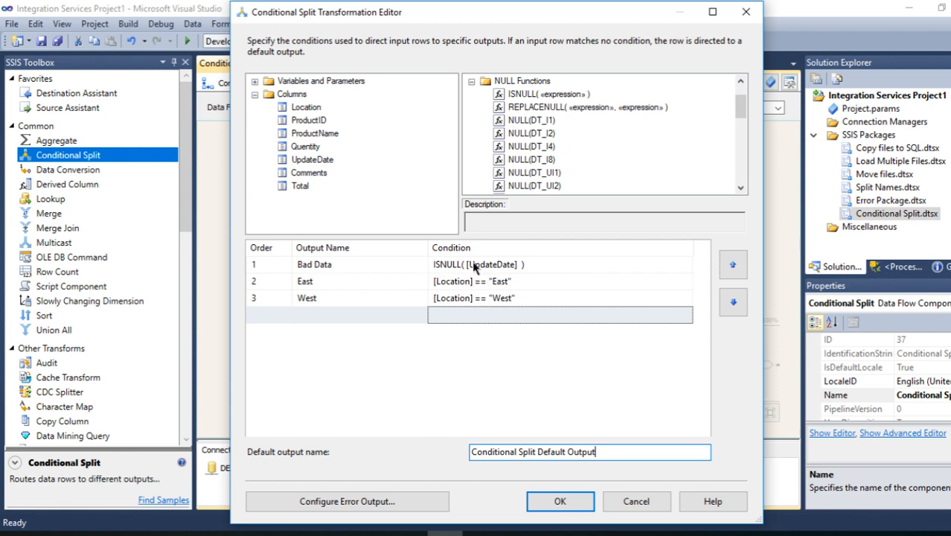
{"action": "mouse_move", "coordinate": [497, 270]}
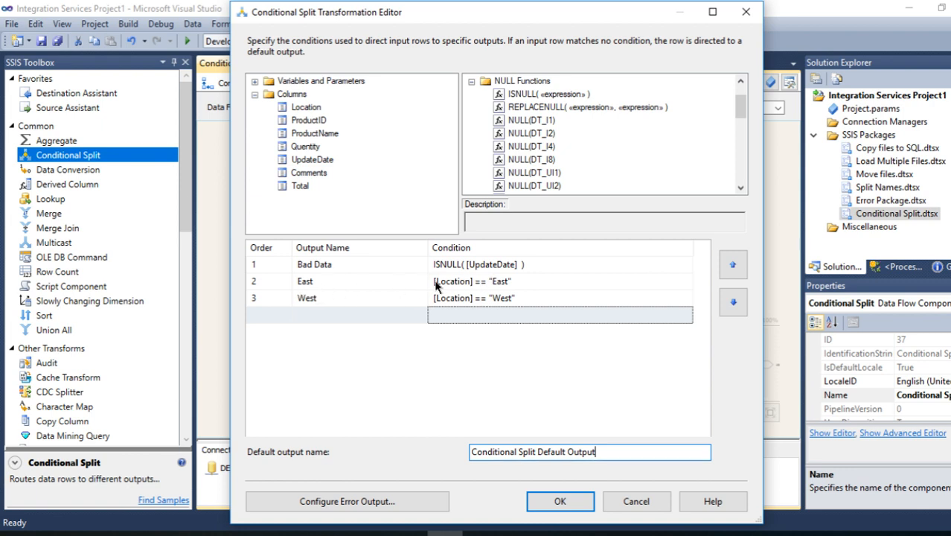
{"action": "mouse_move", "coordinate": [498, 285]}
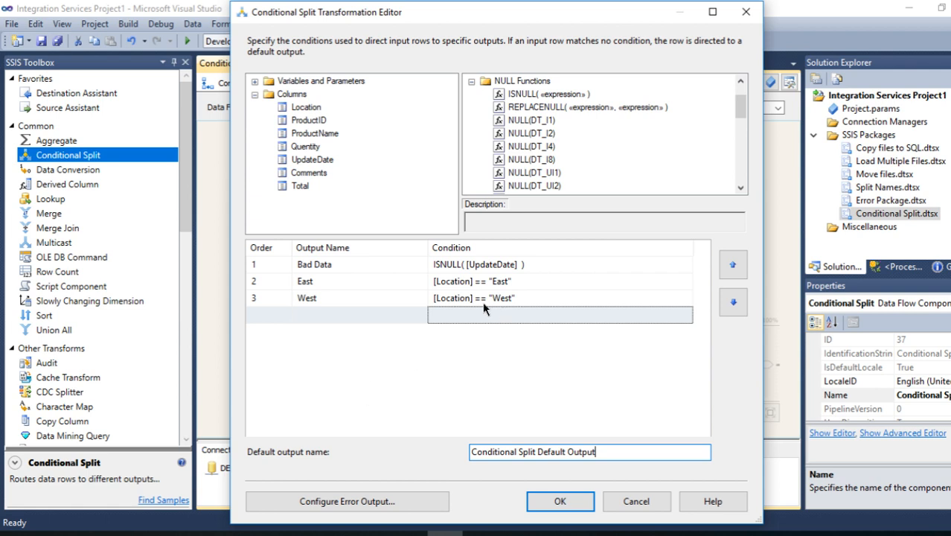
{"action": "mouse_move", "coordinate": [513, 285]}
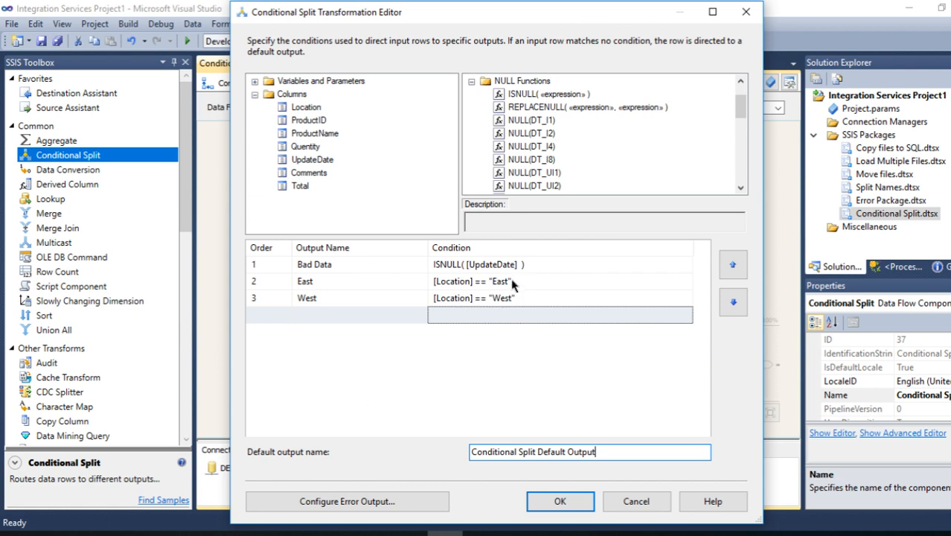
{"action": "mouse_move", "coordinate": [529, 289]}
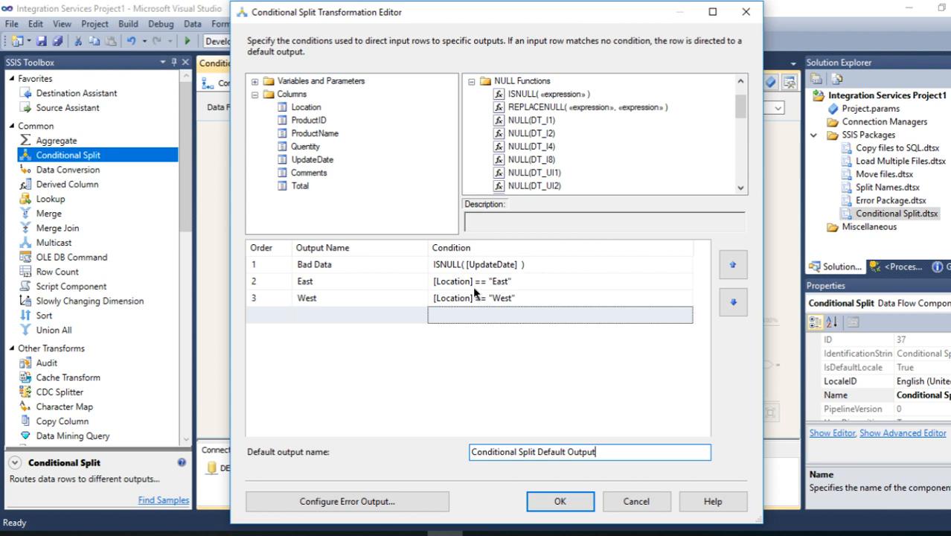
{"action": "mouse_move", "coordinate": [547, 270]}
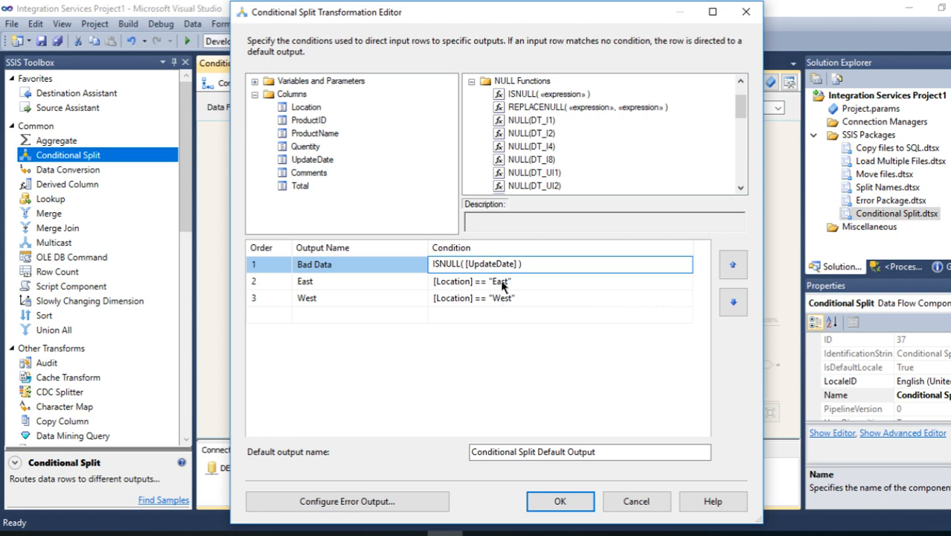
{"action": "mouse_move", "coordinate": [558, 280]}
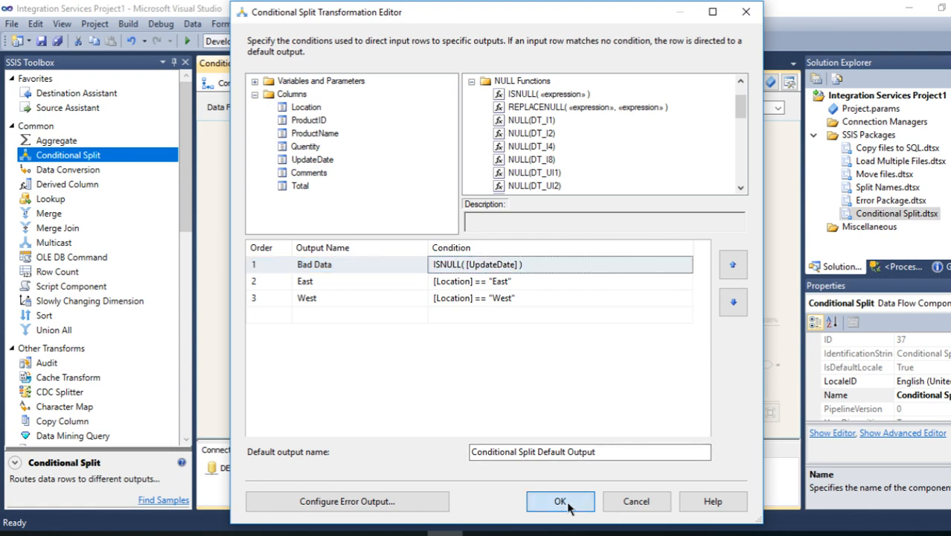
{"action": "left_click", "coordinate": [560, 501]}
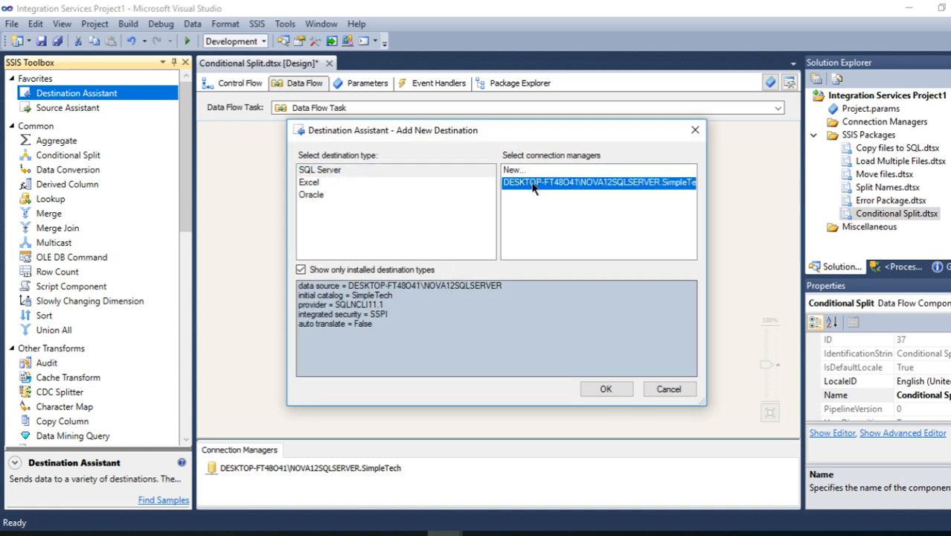
- Point the Bad Data destination at [dbo].[Store_BadDate] with all seven columns mapped
{"action": "left_click", "coordinate": [605, 388]}
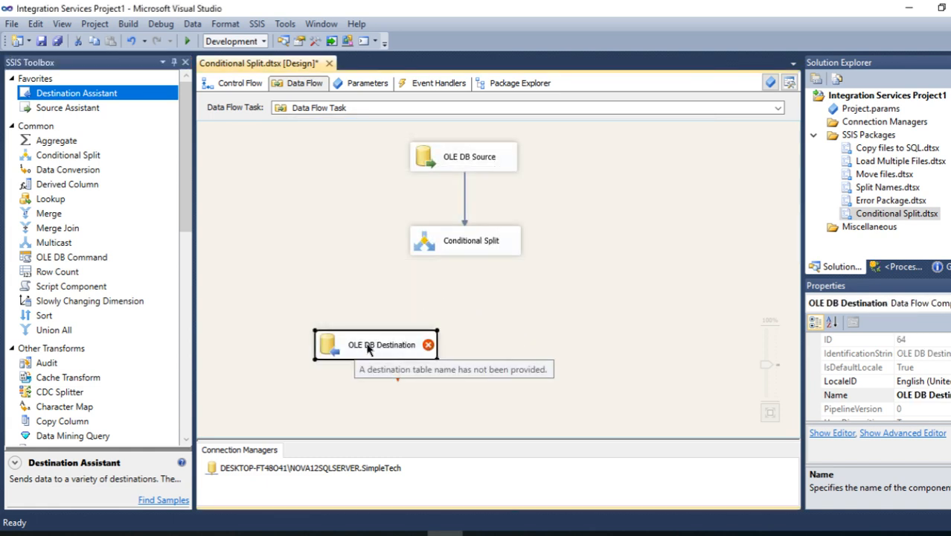
{"action": "left_click", "coordinate": [465, 240]}
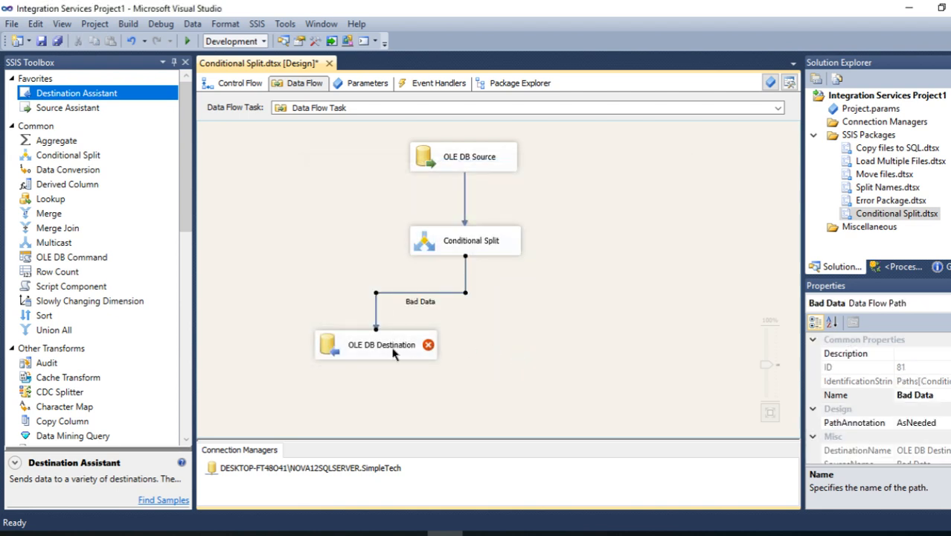
{"action": "double_click", "coordinate": [381, 345]}
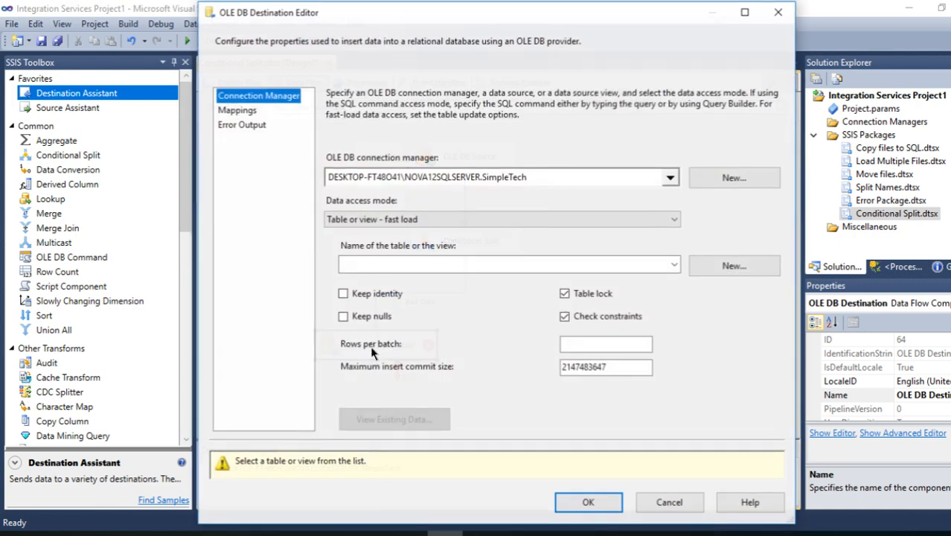
{"action": "left_click", "coordinate": [671, 265]}
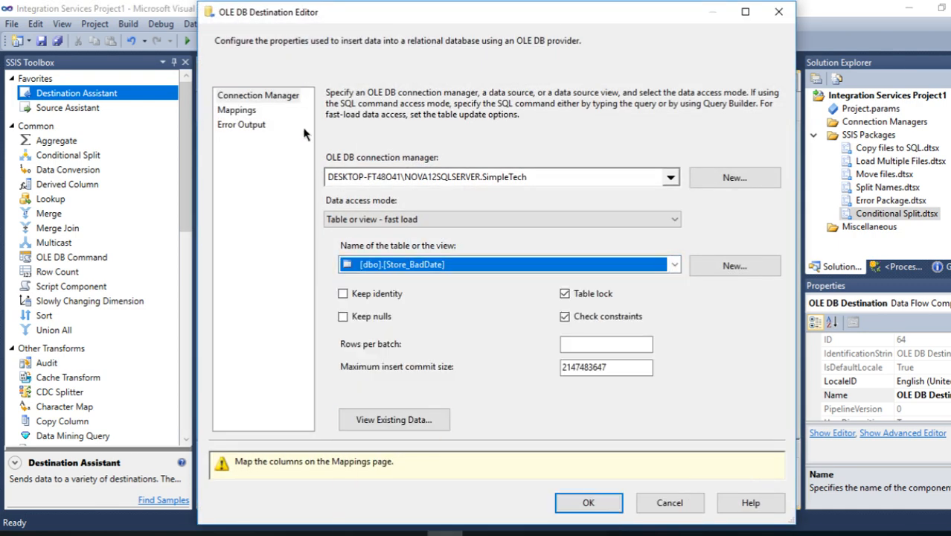
{"action": "left_click", "coordinate": [236, 110]}
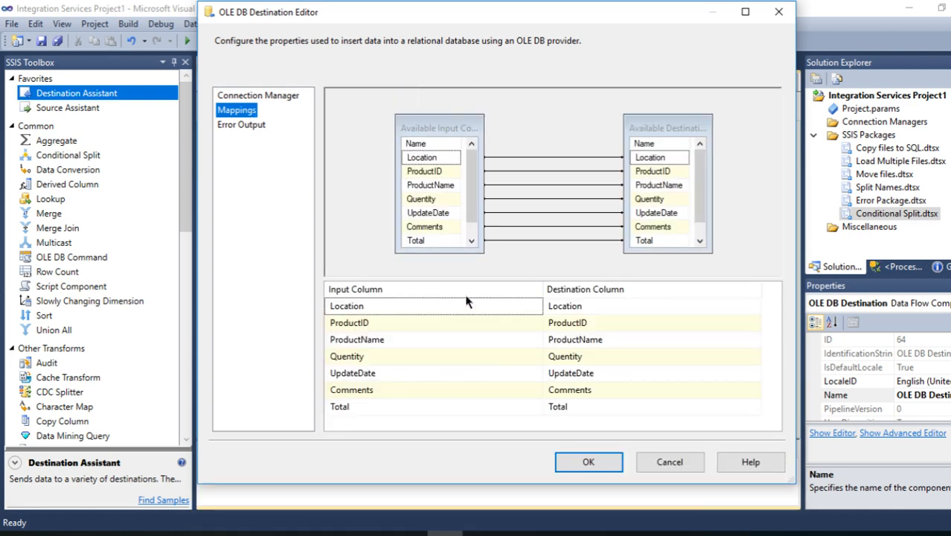
{"action": "left_click", "coordinate": [587, 461]}
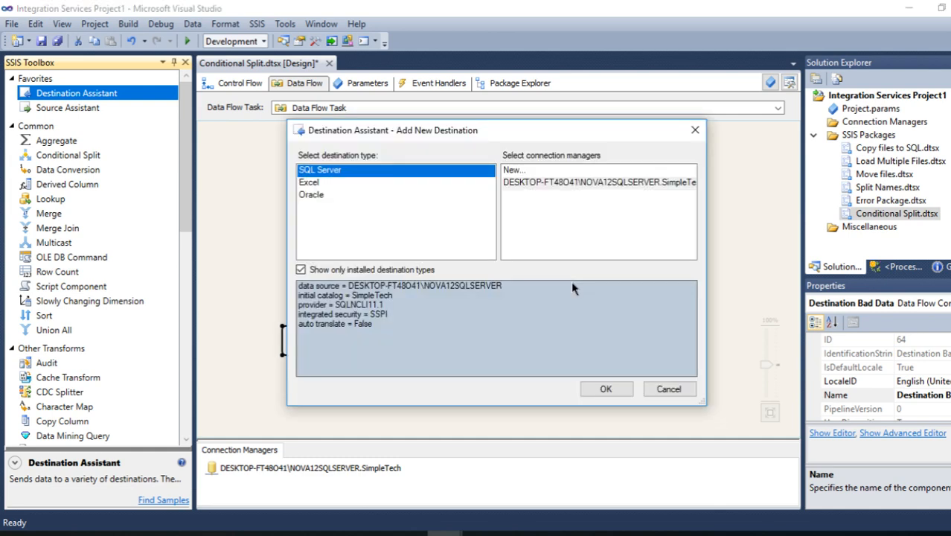
- Add Destination East on SimpleTech, connect the East output and target Store_East
{"action": "left_click", "coordinate": [598, 181]}
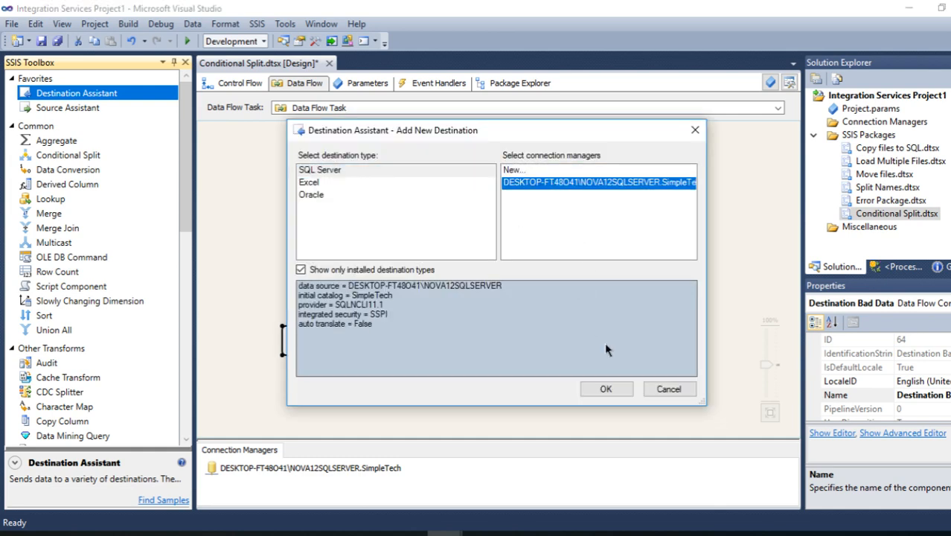
{"action": "left_click", "coordinate": [606, 388]}
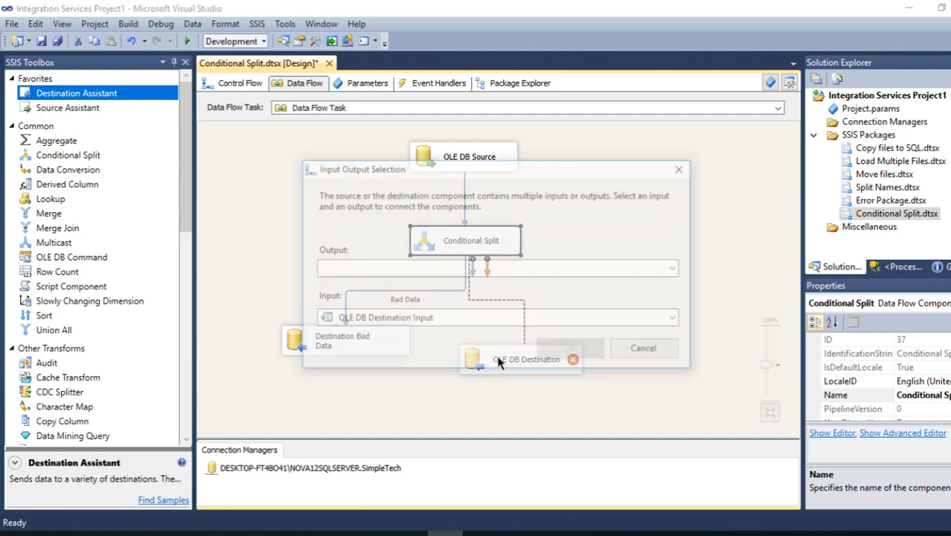
{"action": "left_click", "coordinate": [674, 267]}
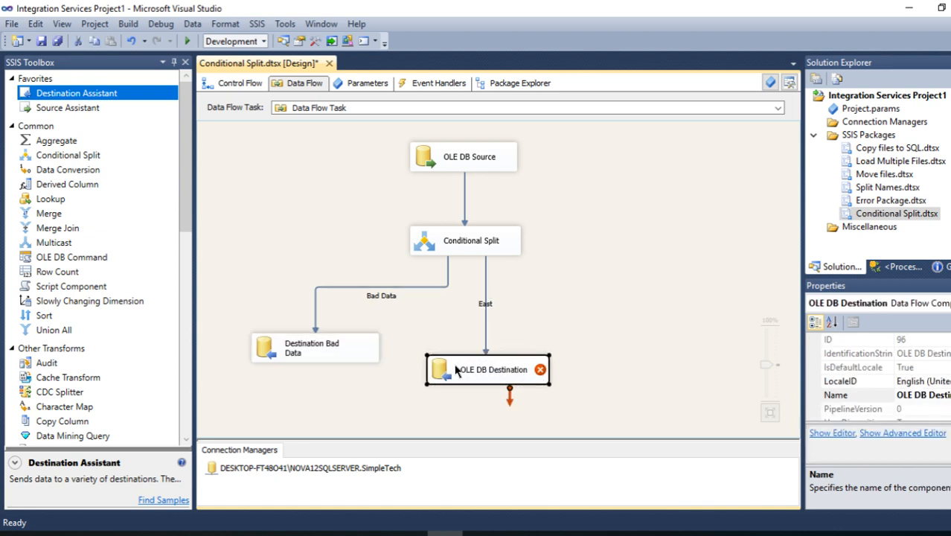
{"action": "double_click", "coordinate": [487, 369]}
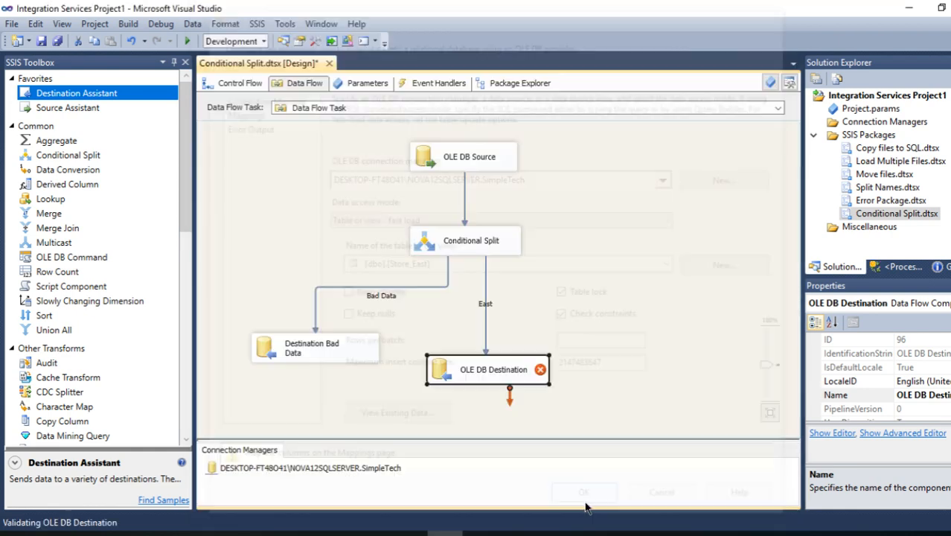
{"action": "left_click", "coordinate": [583, 491]}
{"action": "type", "text": " East"}
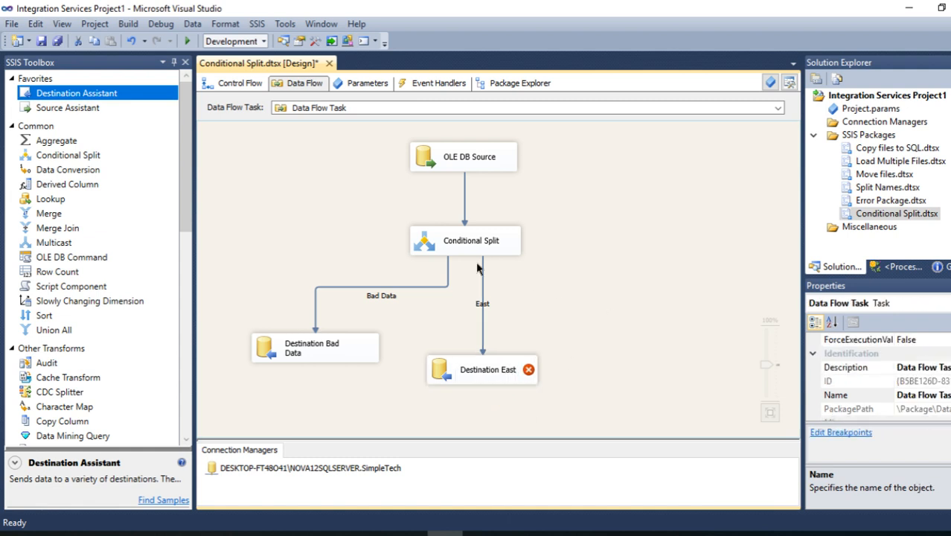
{"action": "left_click", "coordinate": [465, 239]}
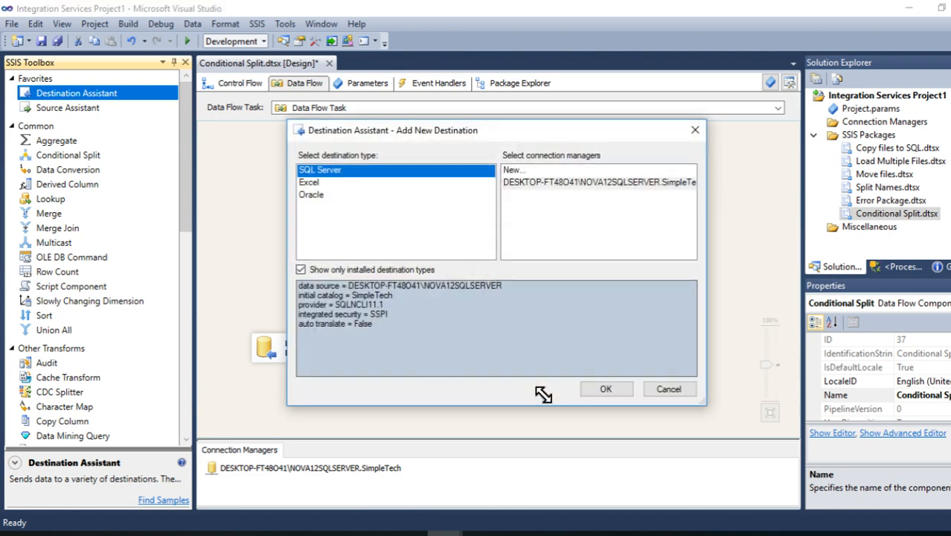
- Confirm Destination East loads [dbo].[Store_East] with all columns mapped
{"action": "left_click", "coordinate": [606, 388]}
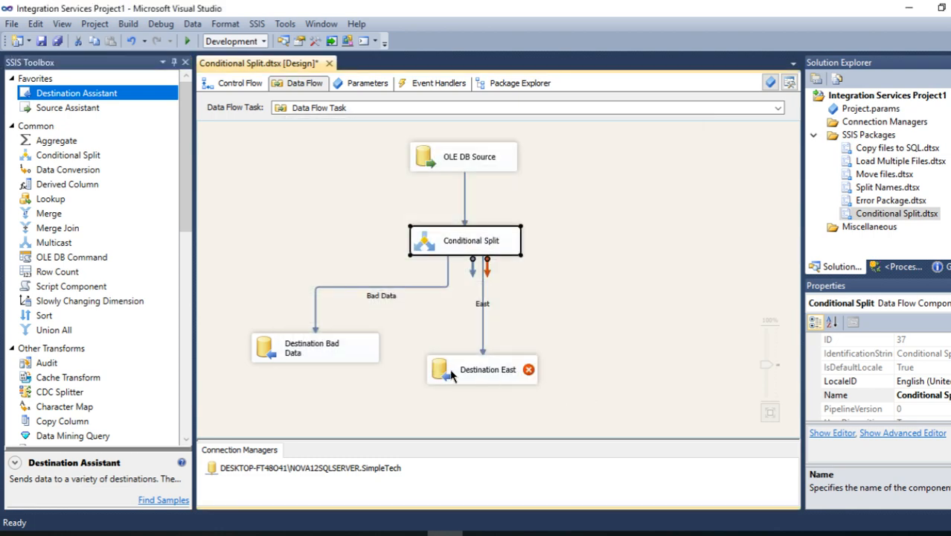
{"action": "double_click", "coordinate": [487, 369]}
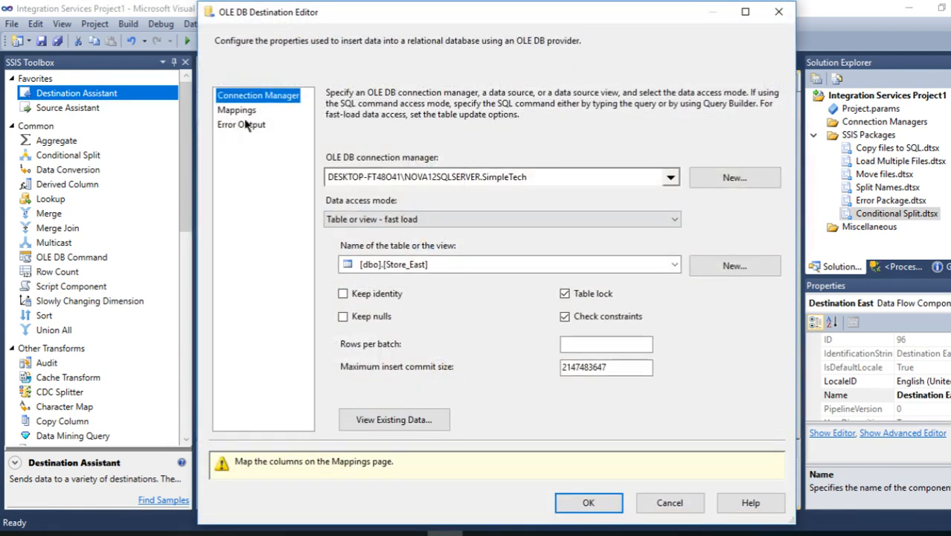
{"action": "left_click", "coordinate": [236, 110]}
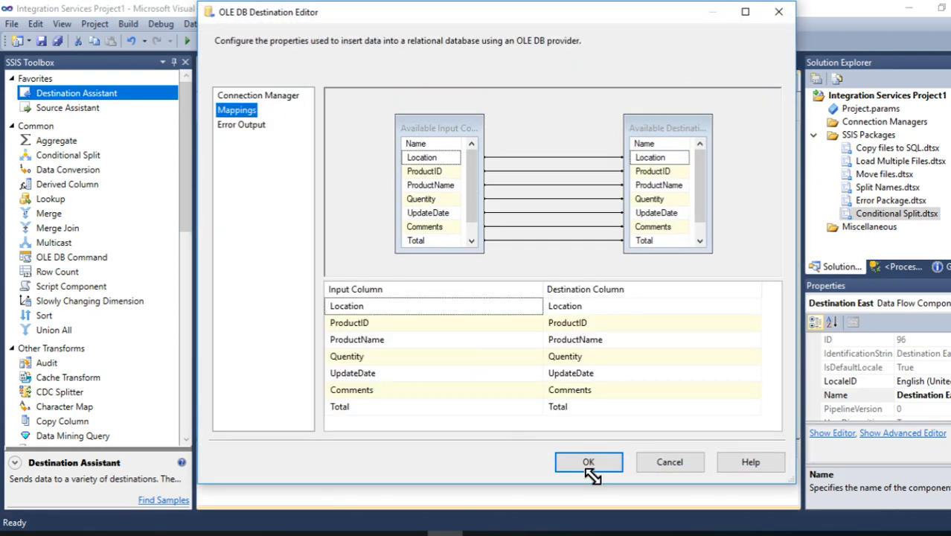
{"action": "left_click", "coordinate": [587, 462]}
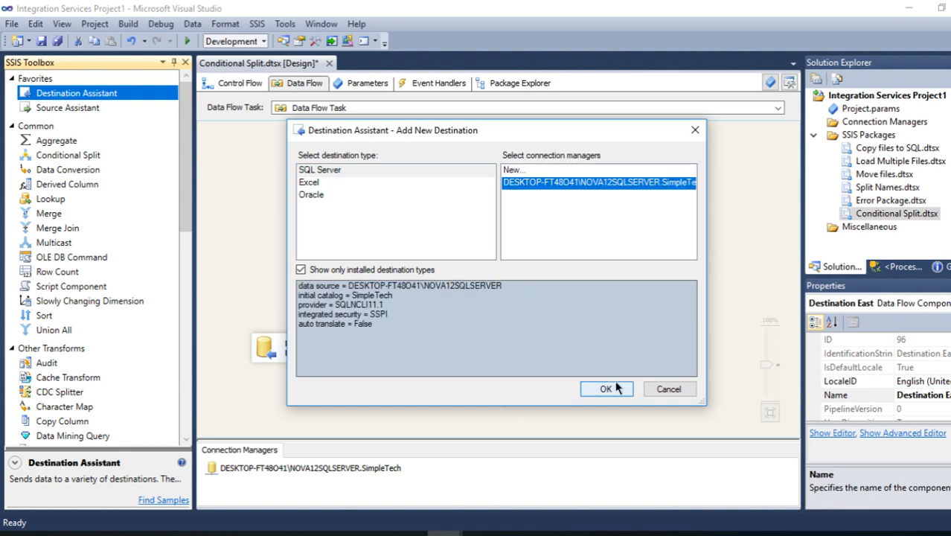
- Add a SimpleTech destination named Destination West and review its column mappings
{"action": "left_click", "coordinate": [606, 388]}
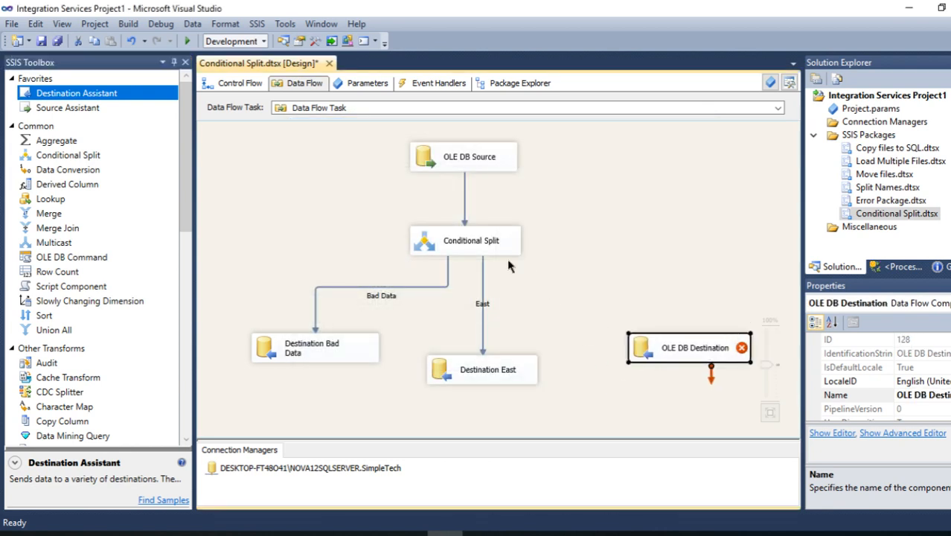
{"action": "left_click", "coordinate": [464, 240]}
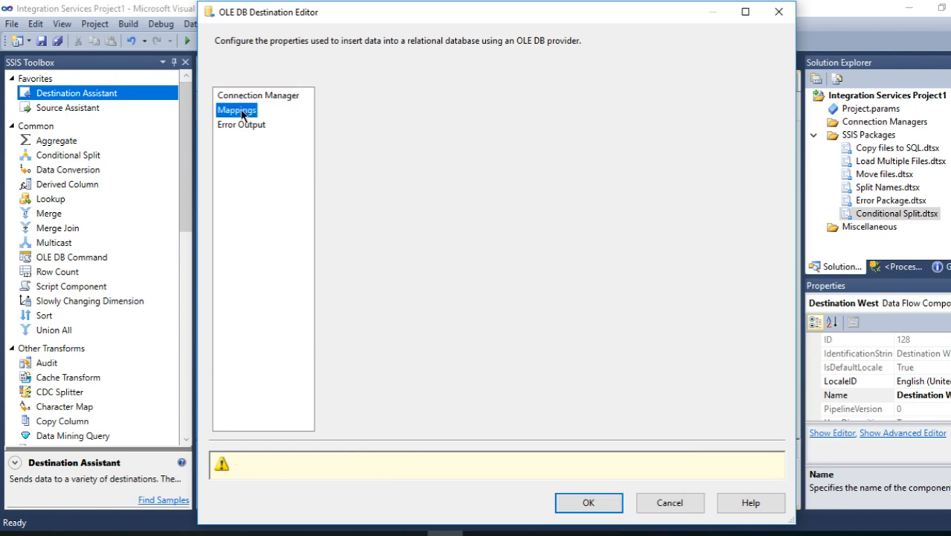
{"action": "left_click", "coordinate": [587, 502]}
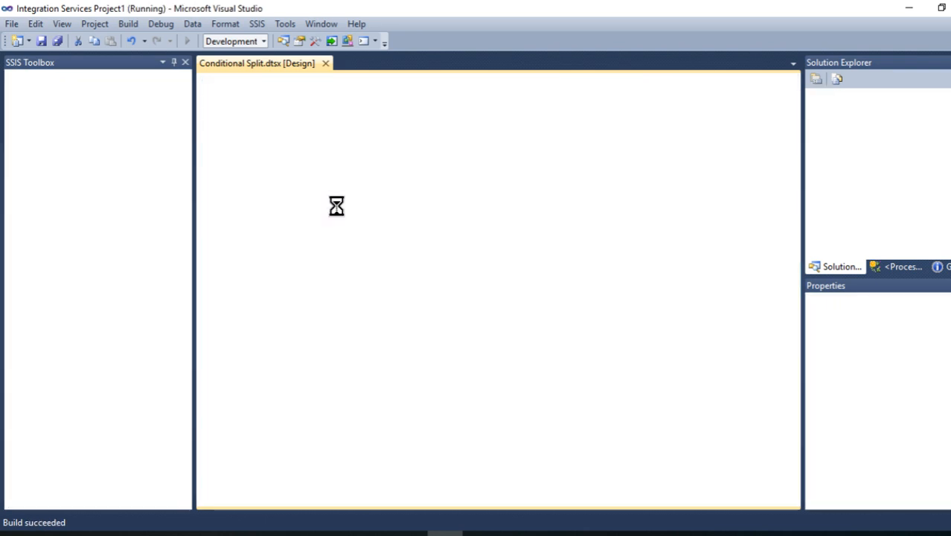
{"action": "mouse_move", "coordinate": [596, 198]}
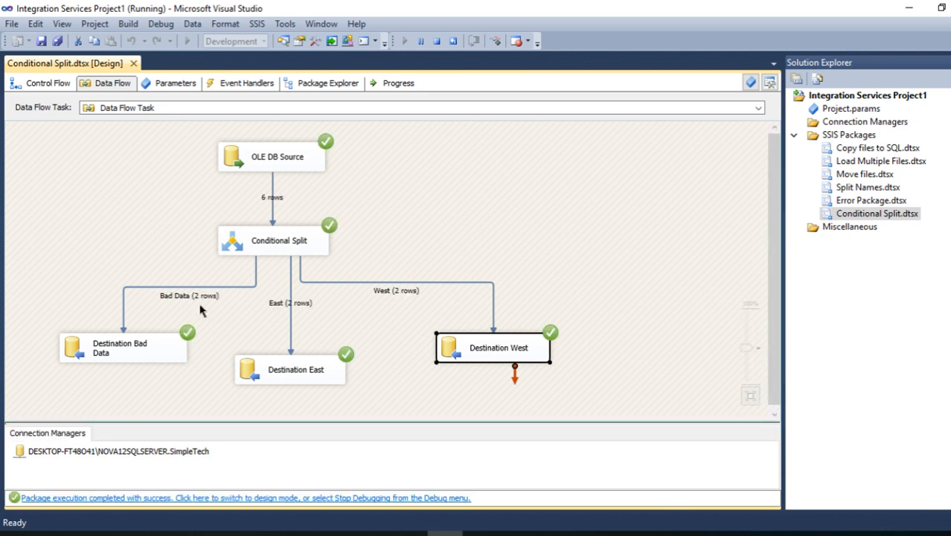
{"action": "mouse_move", "coordinate": [513, 342]}
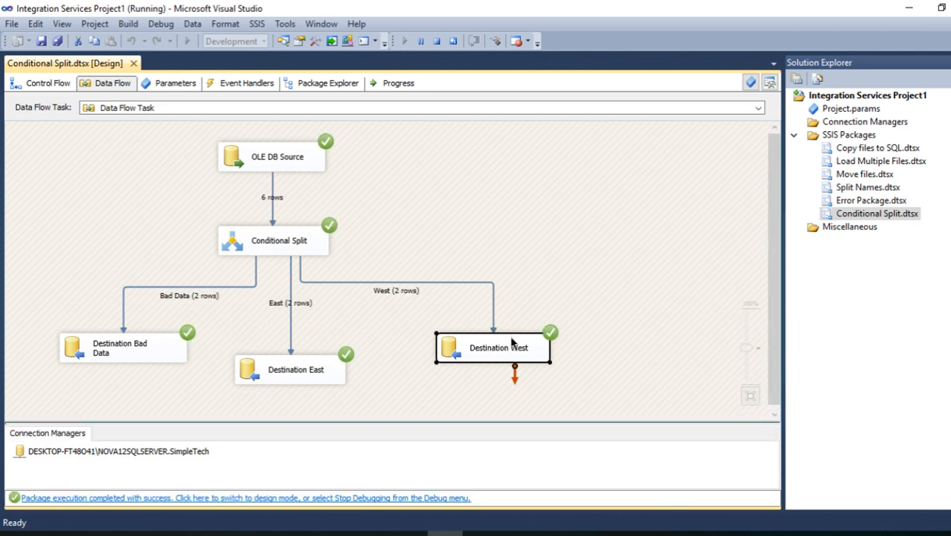
{"action": "mouse_move", "coordinate": [392, 305]}
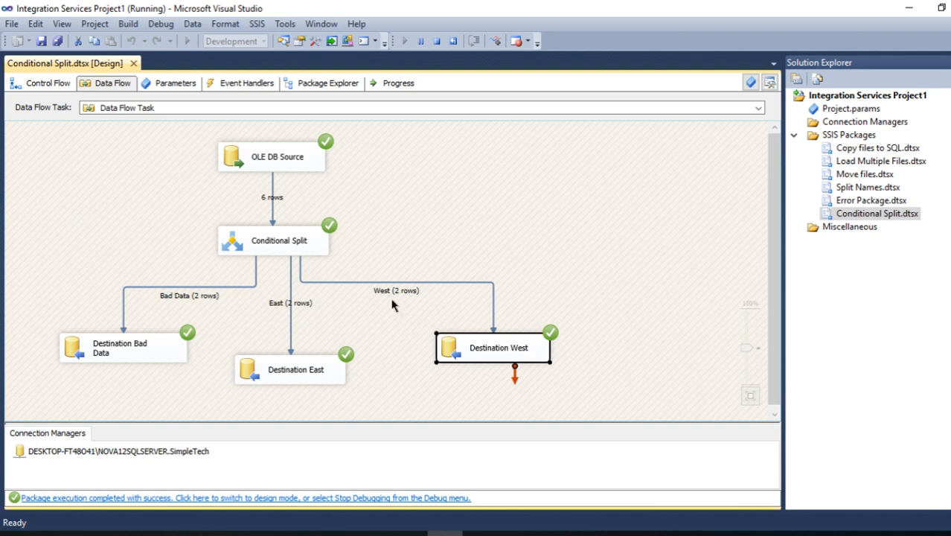
{"action": "mouse_move", "coordinate": [514, 376]}
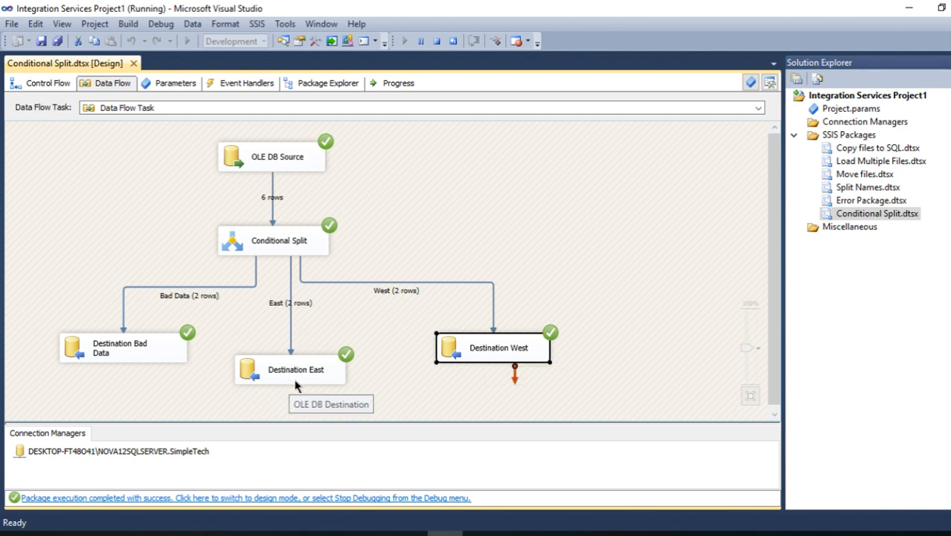
{"action": "mouse_move", "coordinate": [178, 311]}
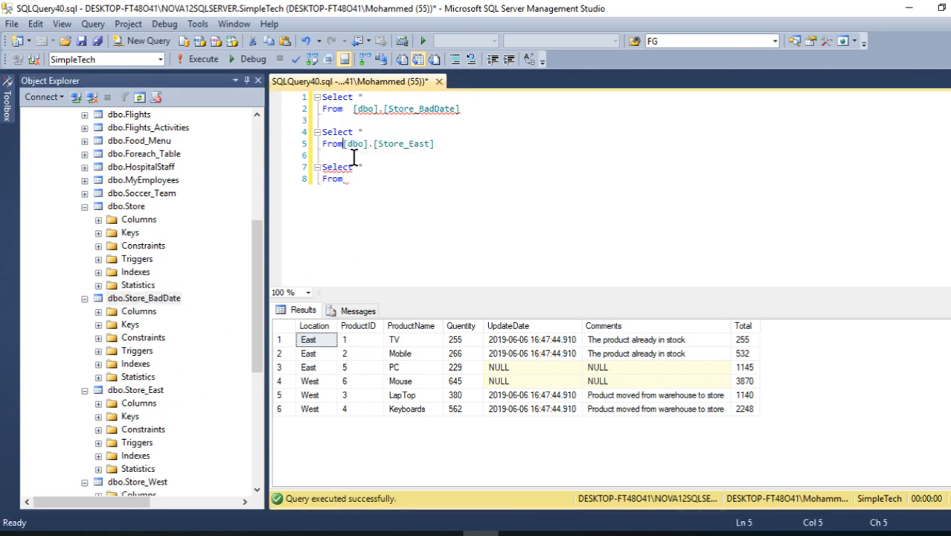
- Run SELECT * FROM on Store_BadDate, Store_East and Store_West and review the two rows each
{"action": "left_click", "coordinate": [137, 481]}
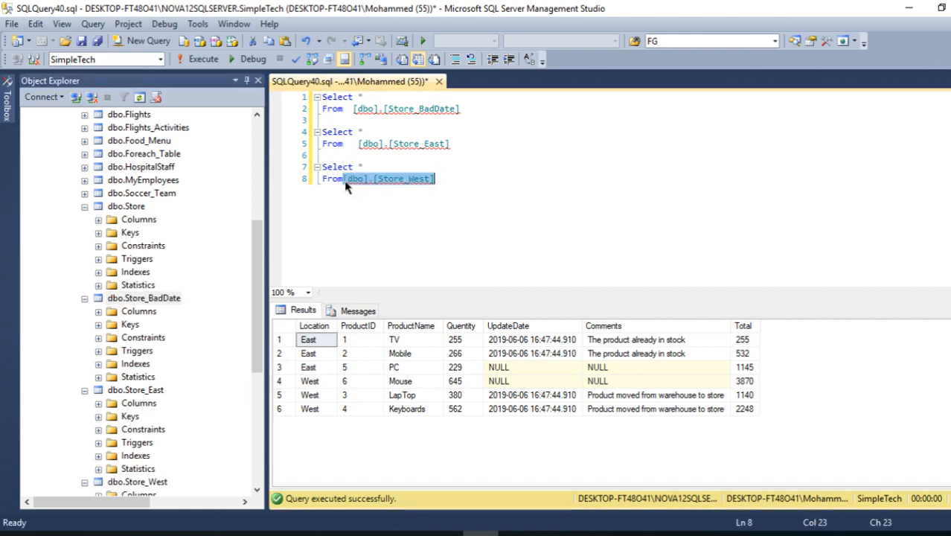
{"action": "left_click", "coordinate": [424, 179]}
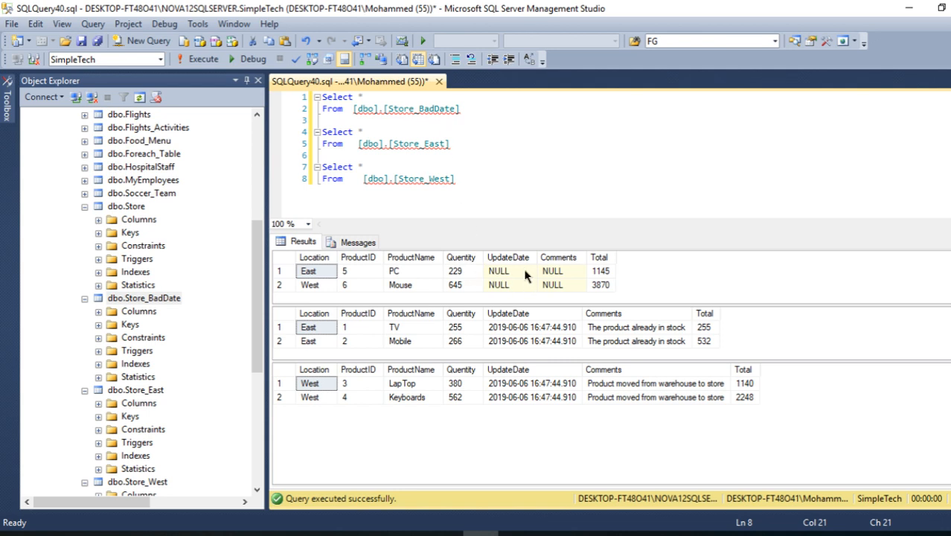
{"action": "mouse_move", "coordinate": [549, 378]}
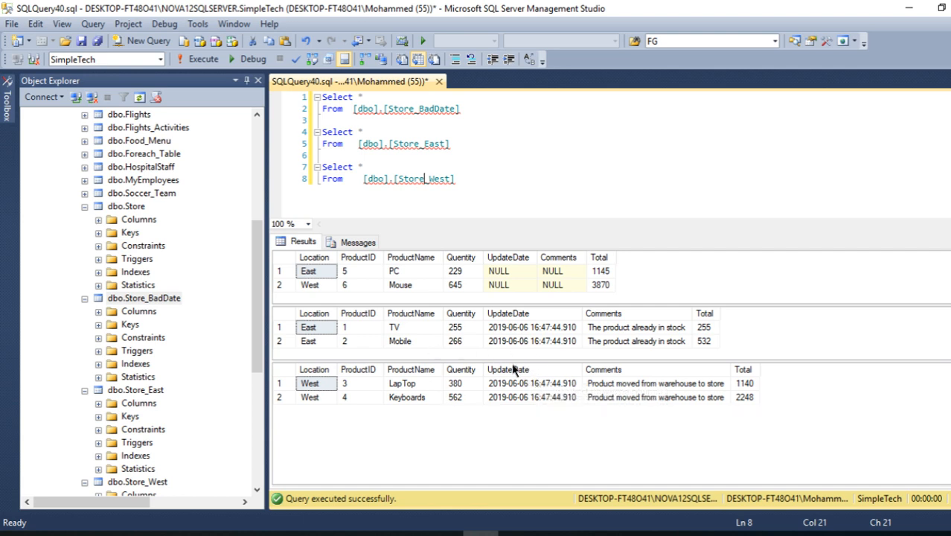
{"action": "mouse_move", "coordinate": [516, 359]}
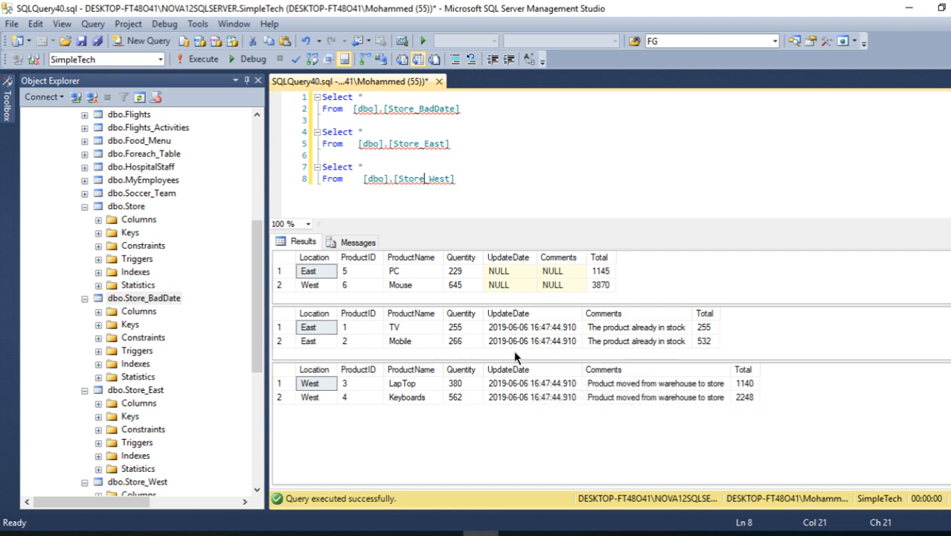
{"action": "mouse_move", "coordinate": [535, 346]}
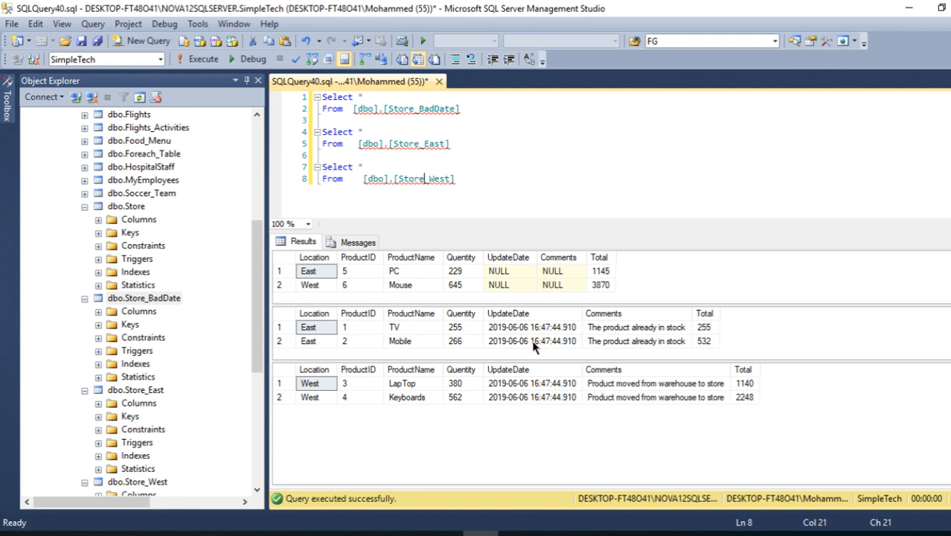
{"action": "mouse_move", "coordinate": [542, 372]}
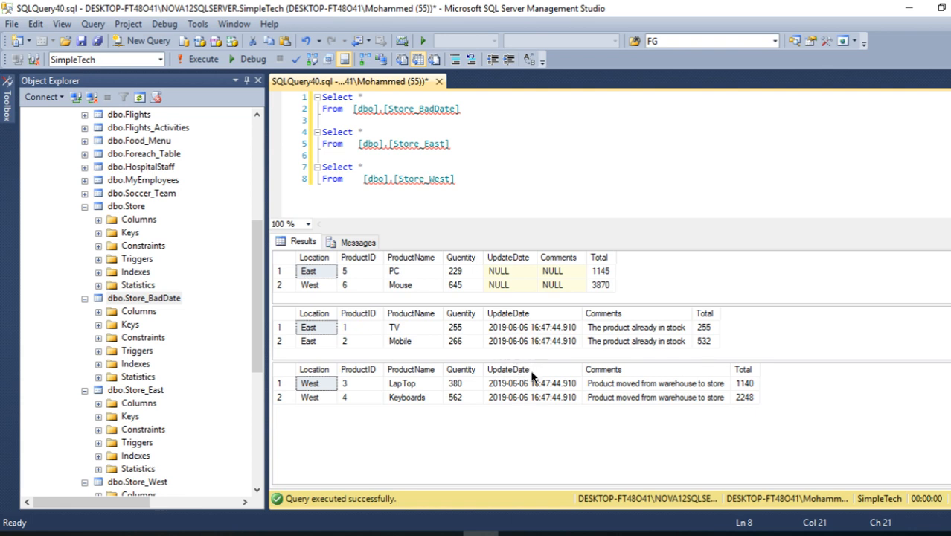
{"action": "mouse_move", "coordinate": [521, 328]}
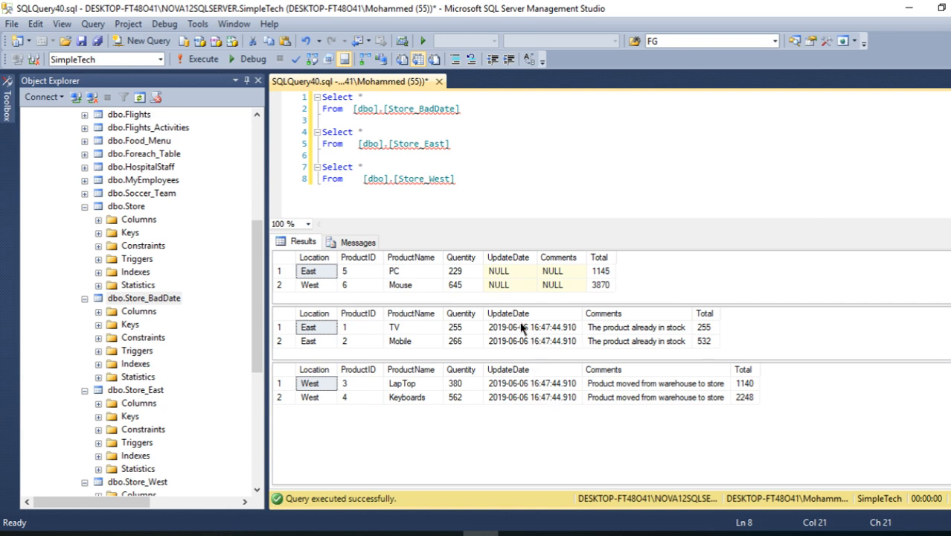
{"action": "mouse_move", "coordinate": [321, 335]}
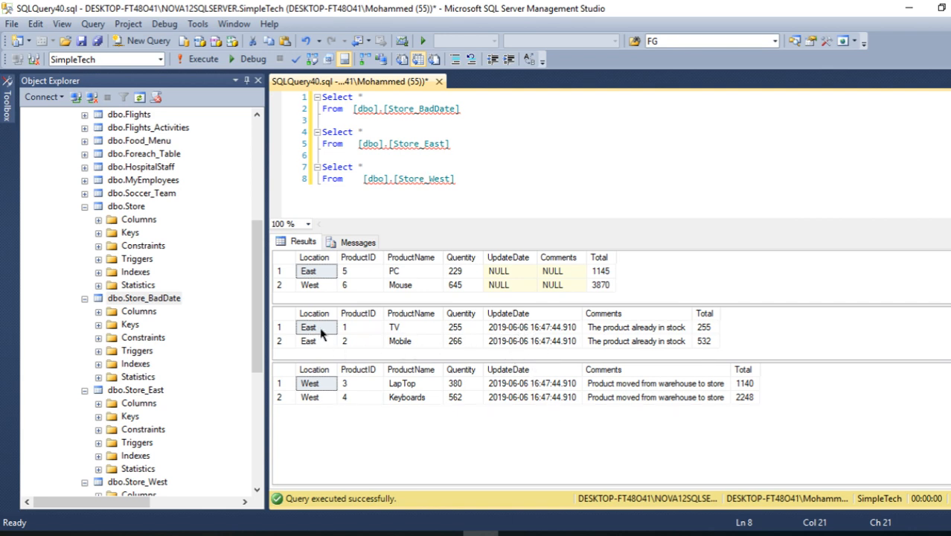
{"action": "left_click", "coordinate": [314, 327]}
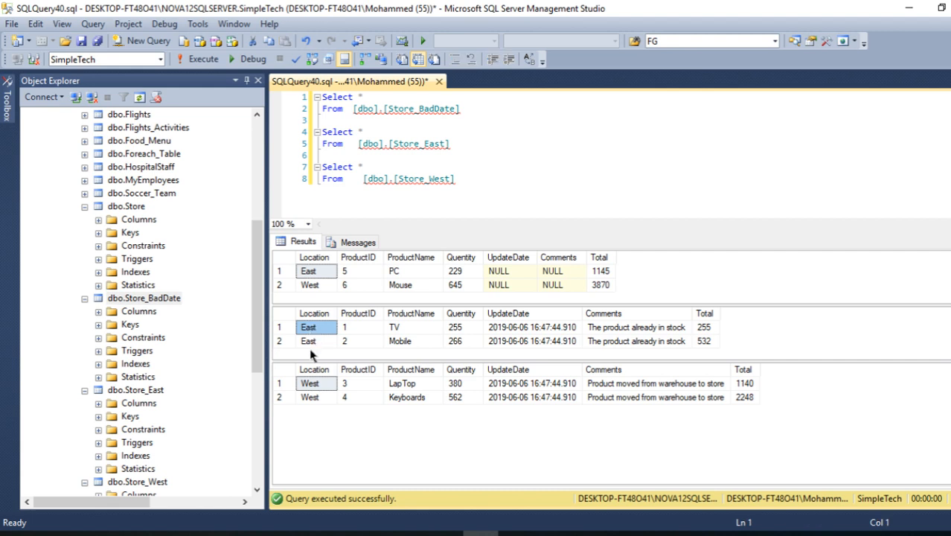
{"action": "mouse_move", "coordinate": [327, 183]}
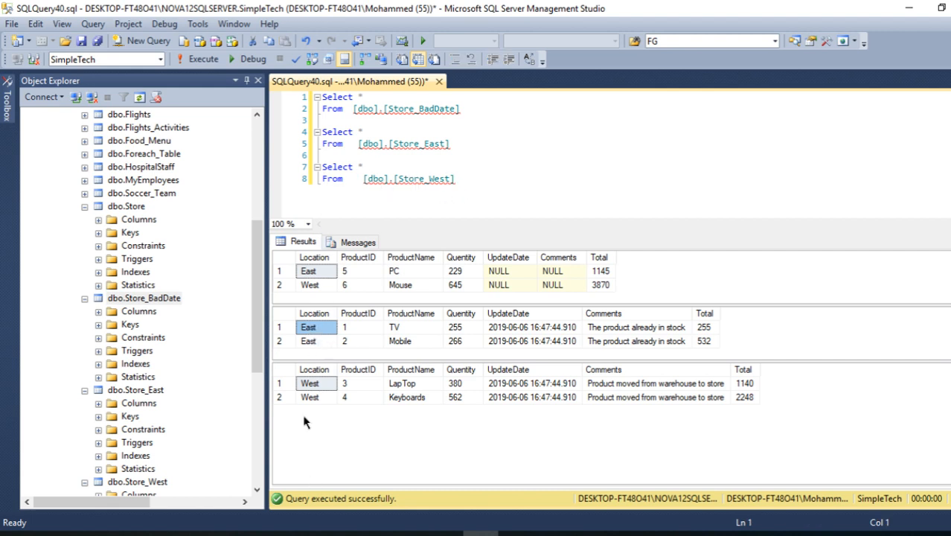
{"action": "mouse_move", "coordinate": [398, 406]}
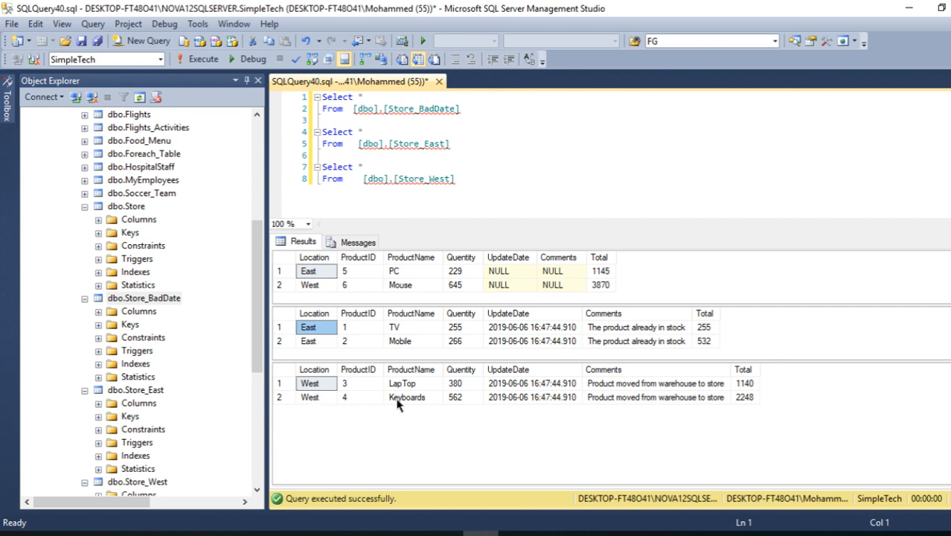
{"action": "mouse_move", "coordinate": [604, 237]}
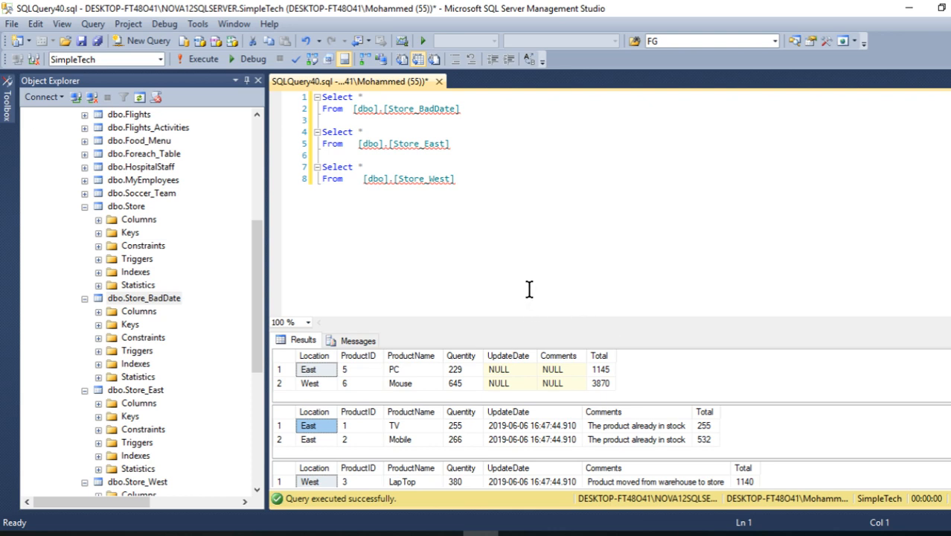
{"action": "mouse_move", "coordinate": [4, 247]}
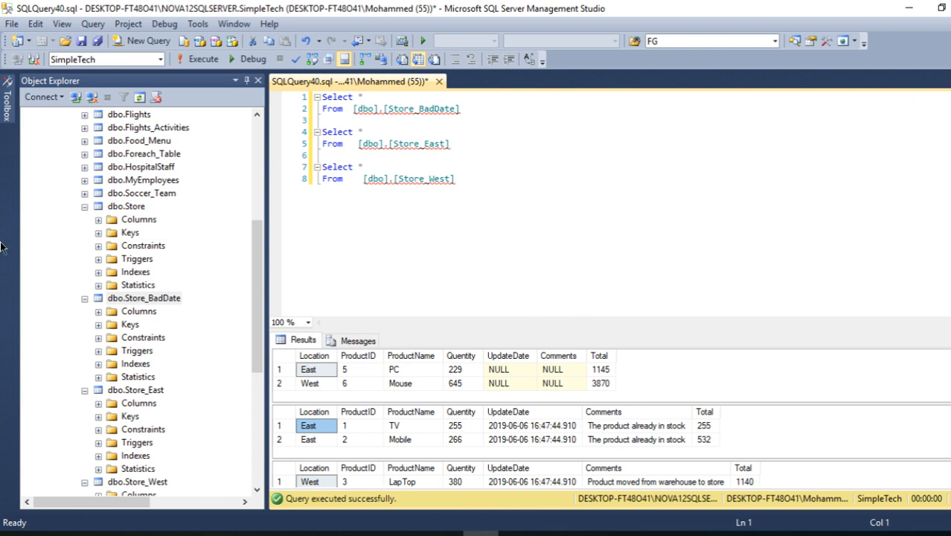